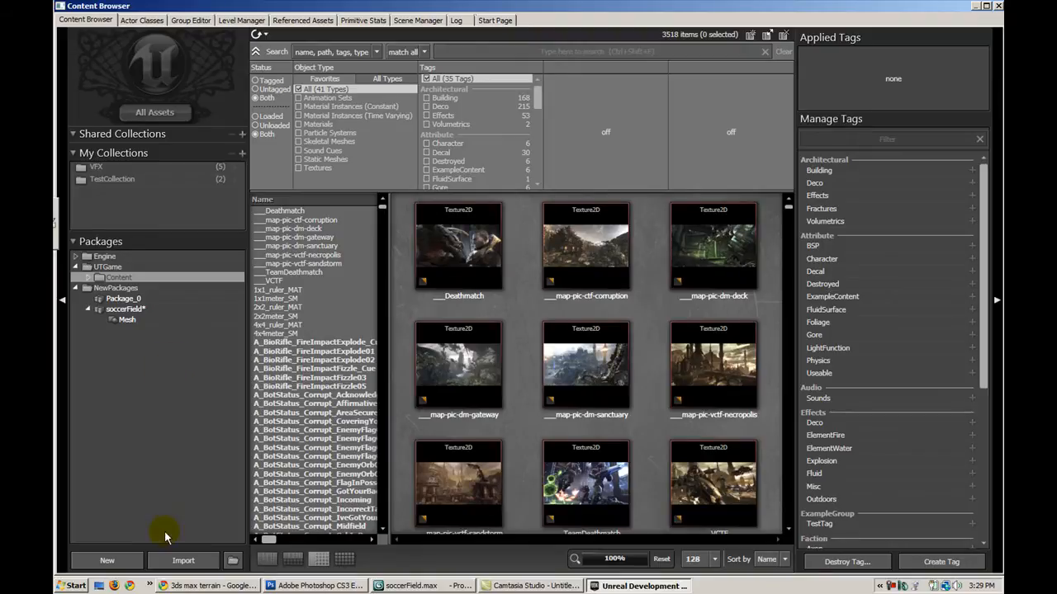
- Import soccerField_SM.ASE into package soccerField under group Mesh
left_click(182, 562)
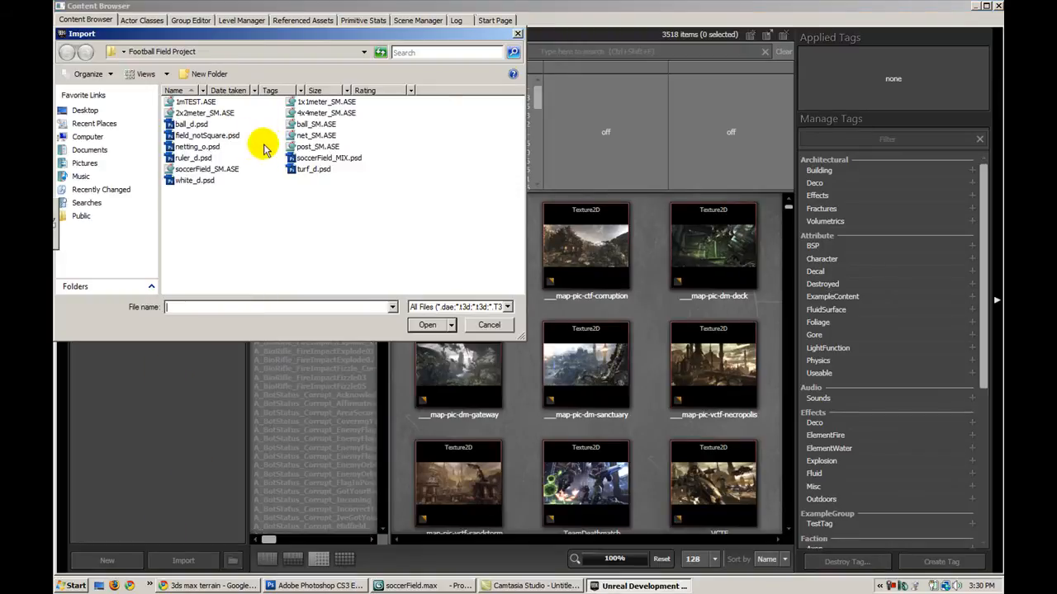
left_click(206, 169)
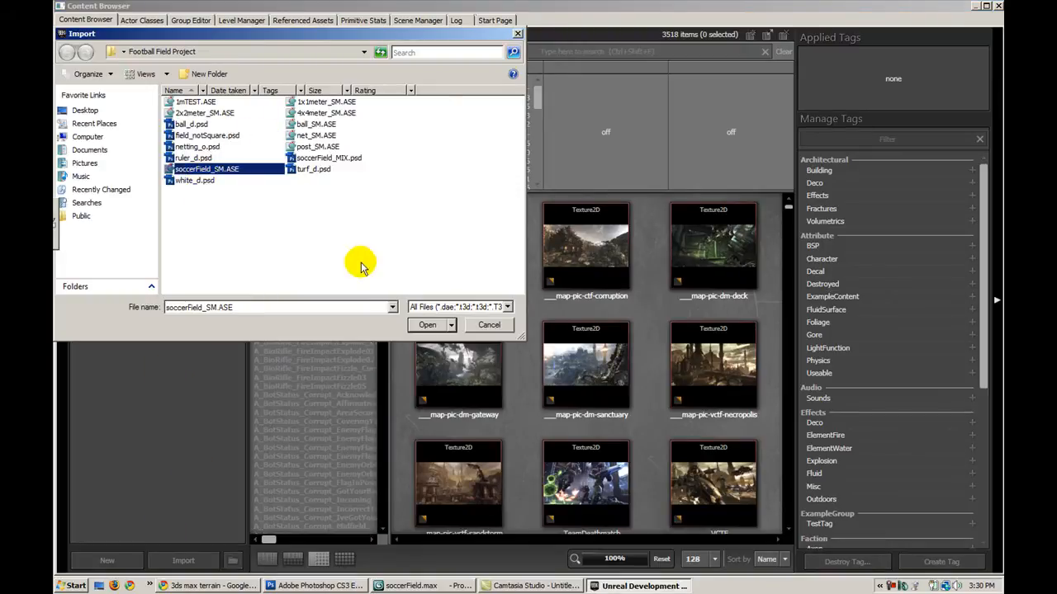
left_click(426, 323)
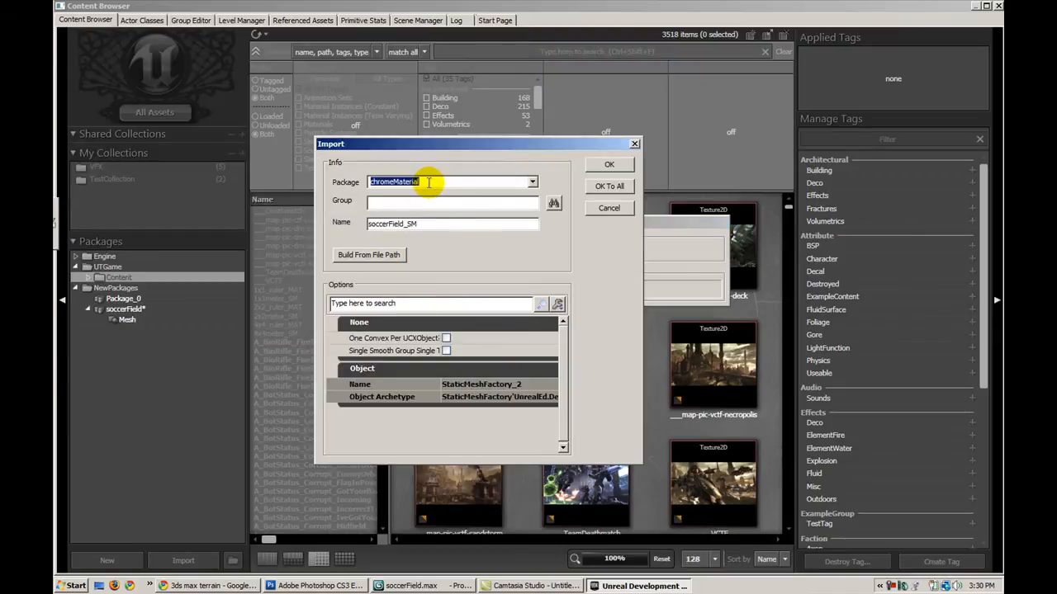
type("soccerField")
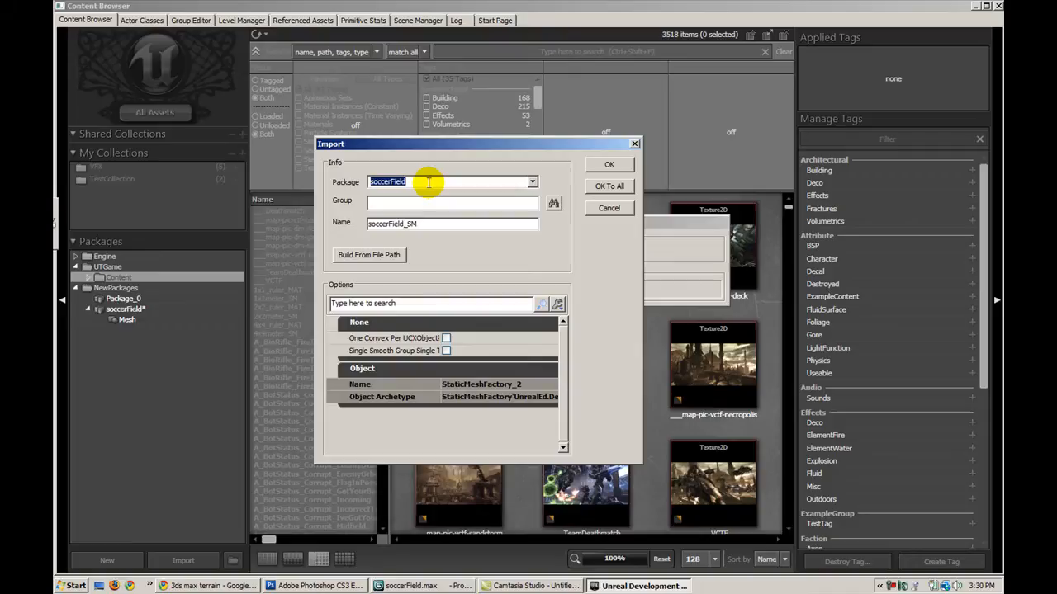
type("Mesh")
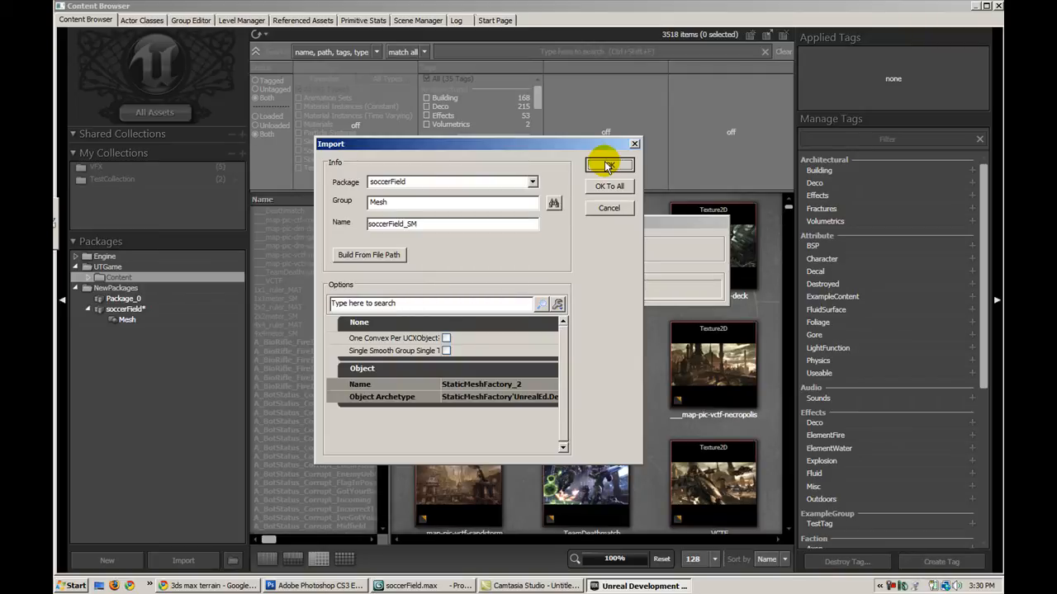
left_click(608, 165)
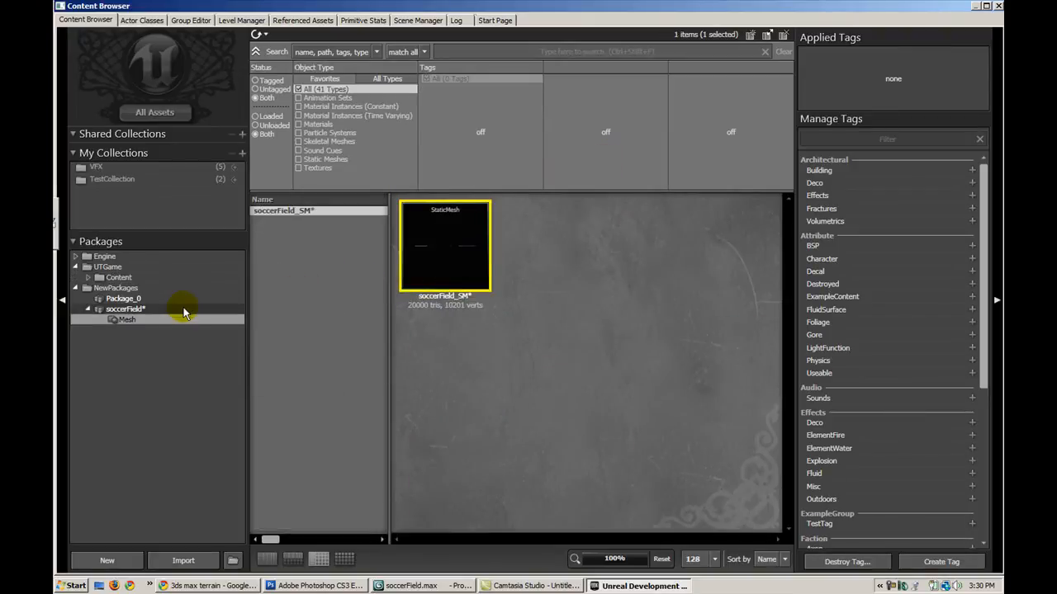
- Save the new soccerField package from its context menu
right_click(125, 309)
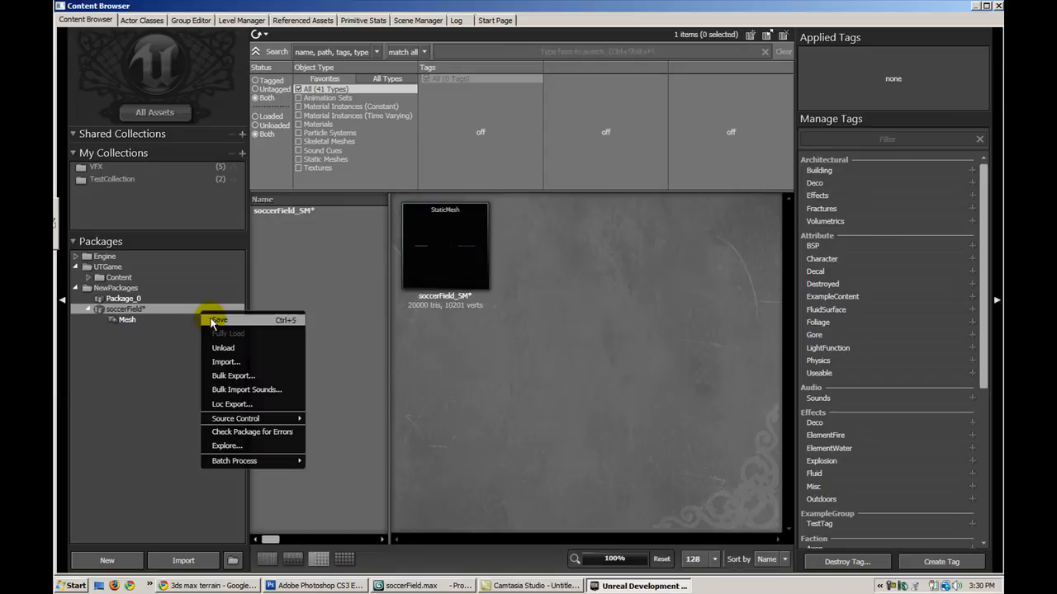
left_click(218, 321)
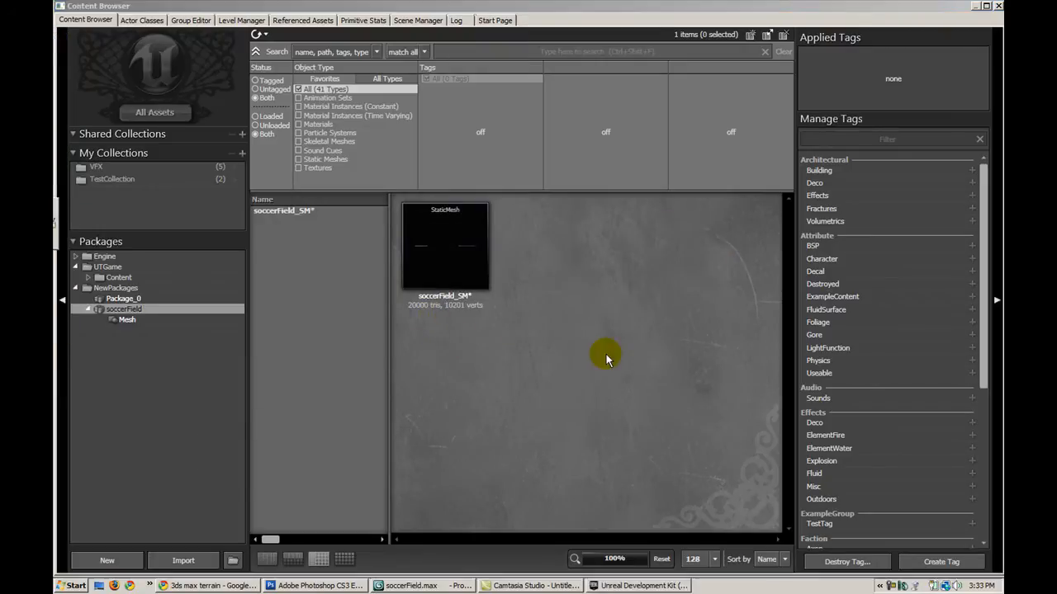
double_click(446, 246)
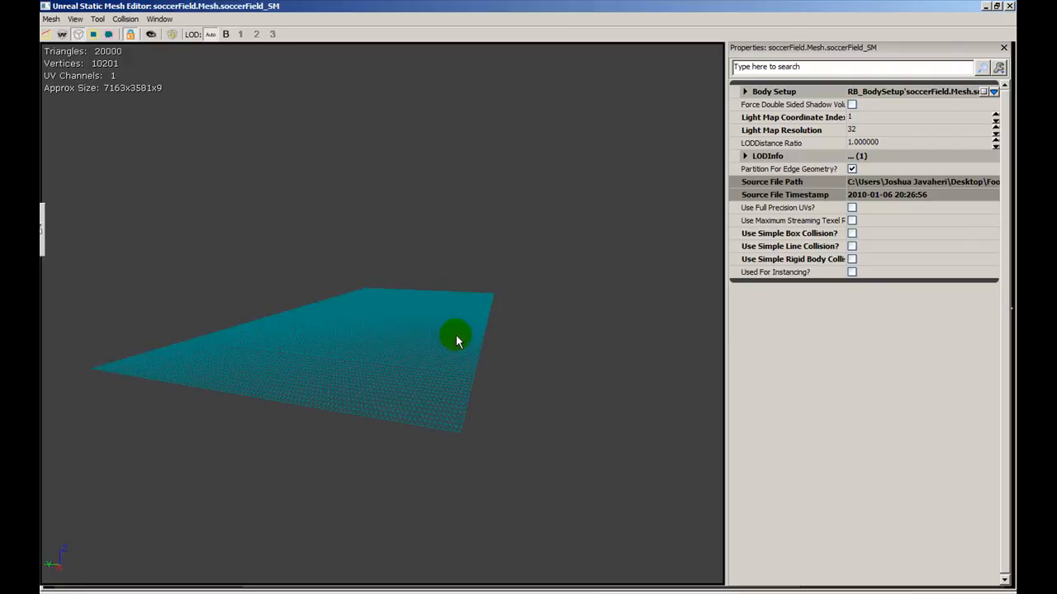
left_click_drag(455, 340, 337, 294)
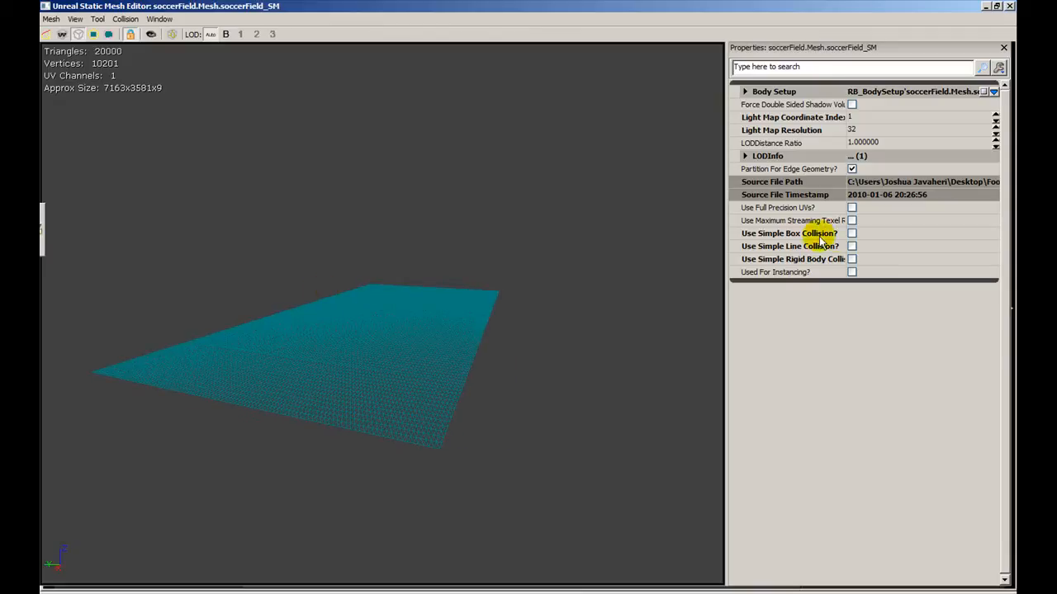
left_click(852, 257)
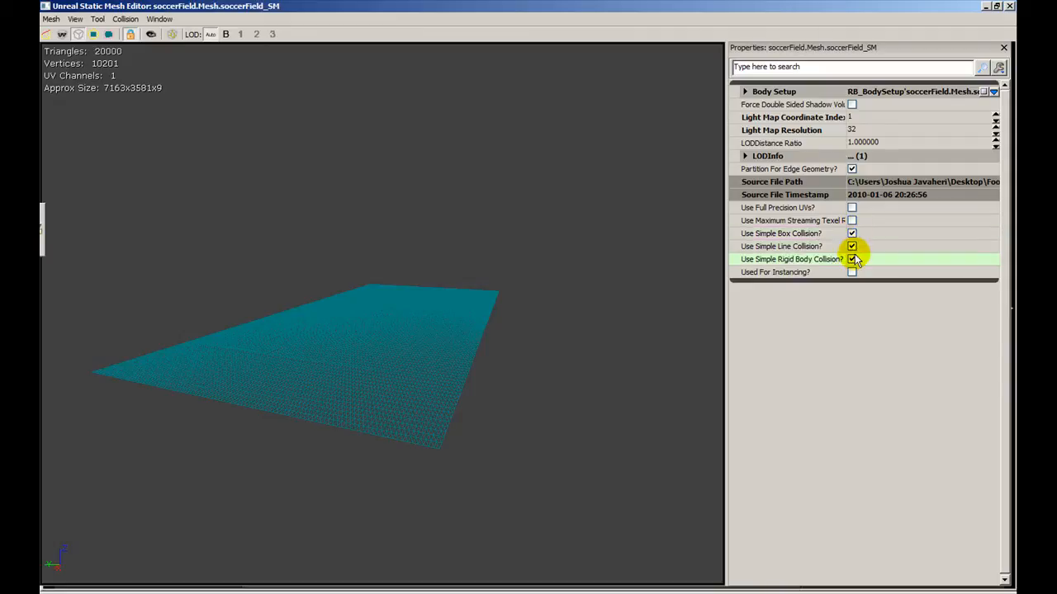
left_click(852, 258)
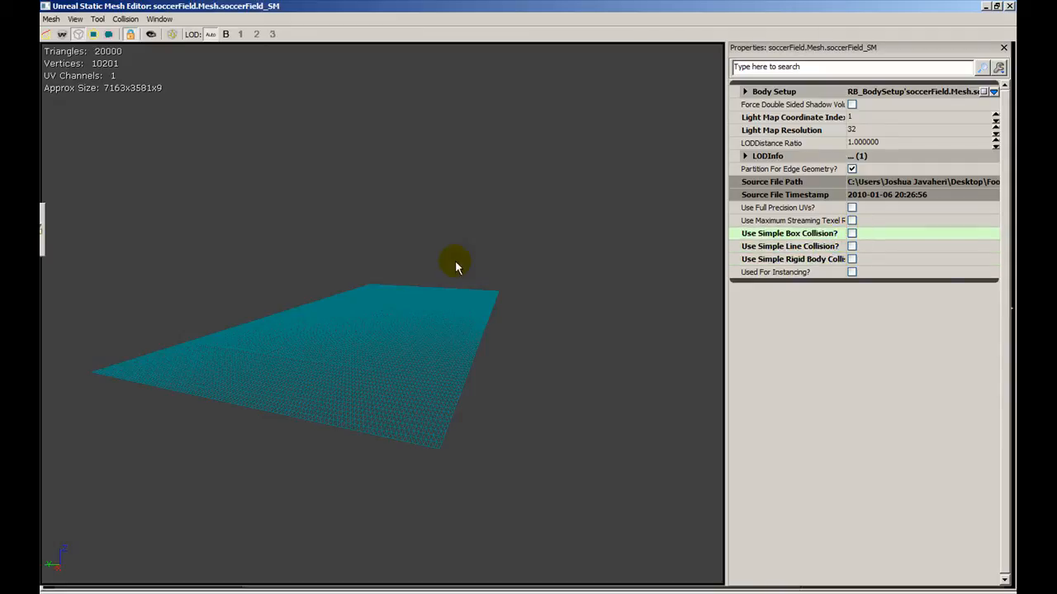
left_click_drag(459, 268, 405, 267)
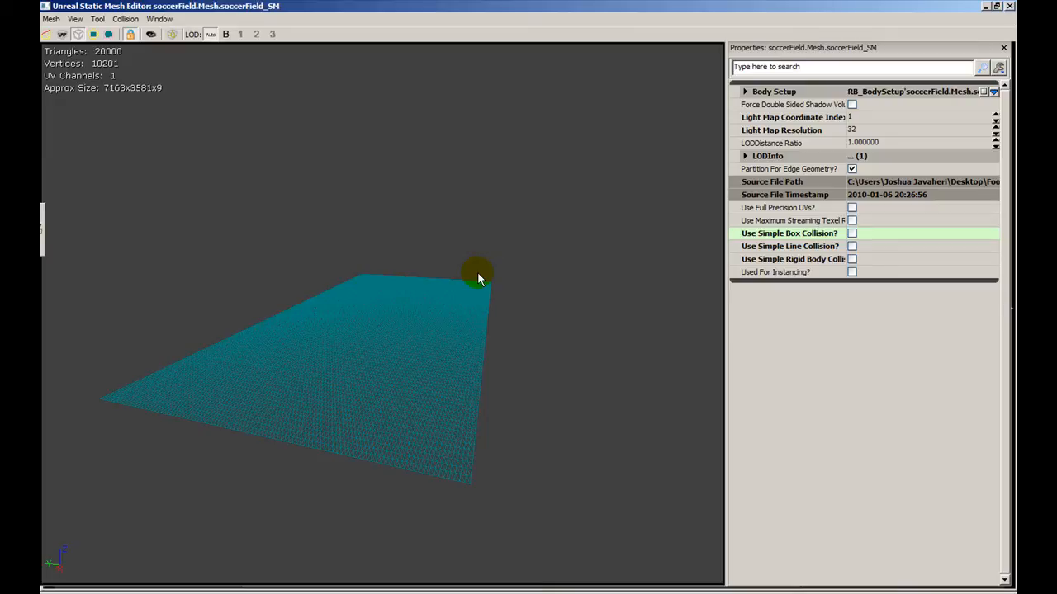
mouse_move(604, 196)
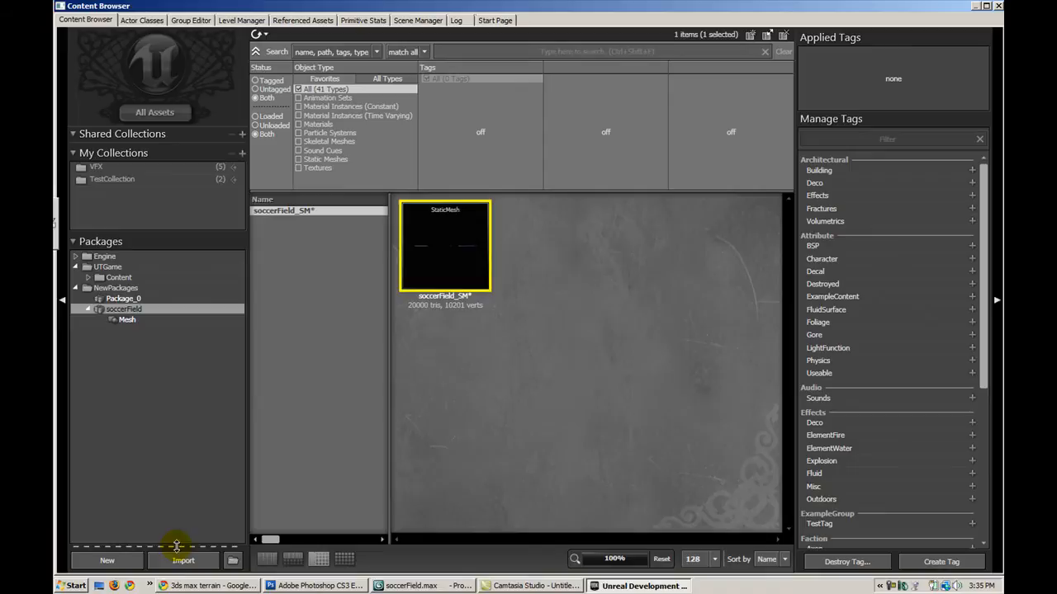
- Import soccerField_MIX.psd into the soccerField package's Texture group and save the package
left_click(182, 562)
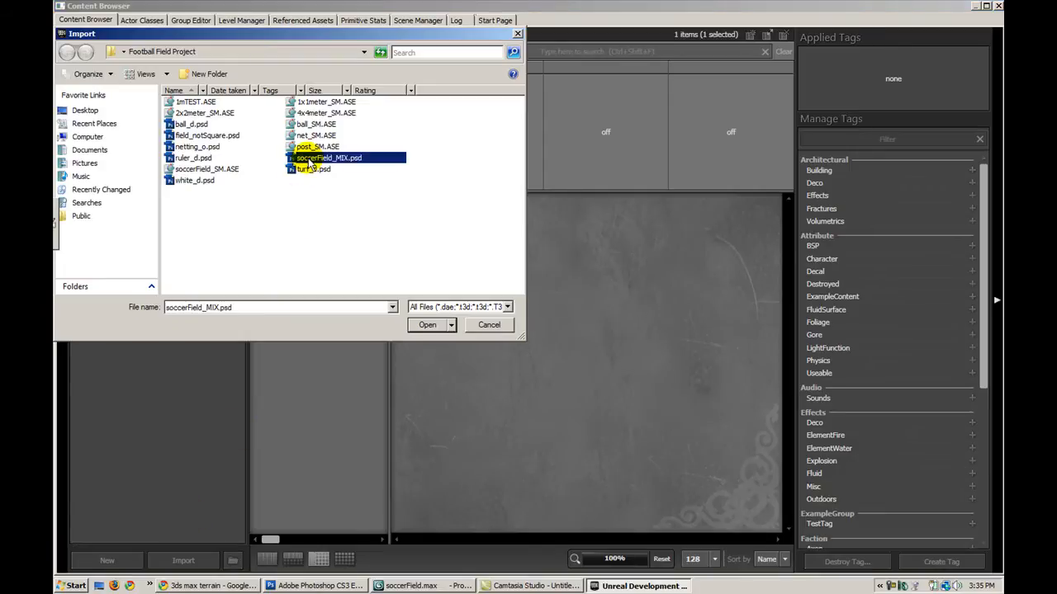
left_click(426, 324)
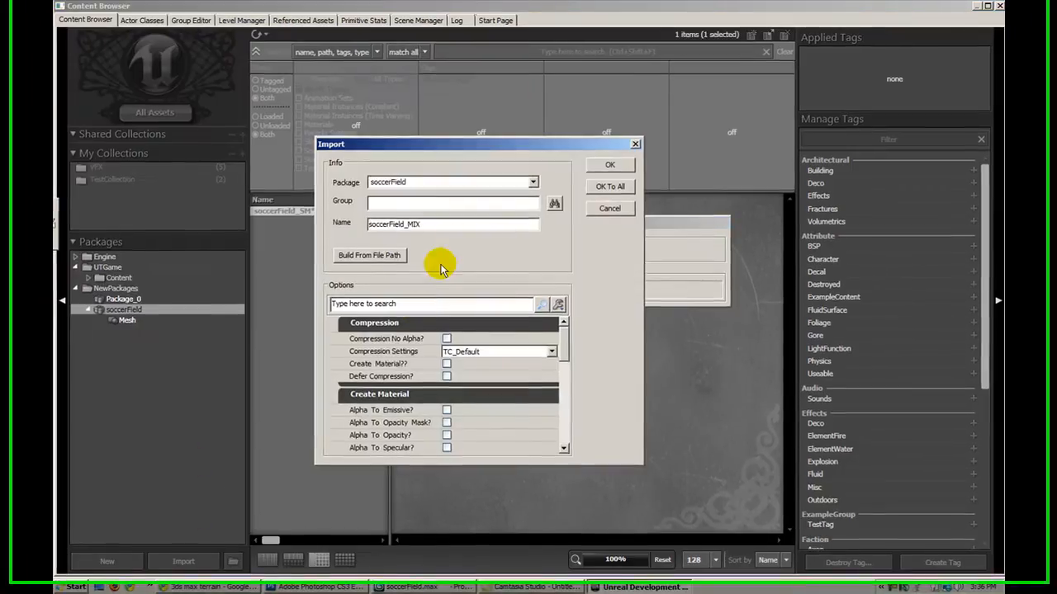
type("Texture")
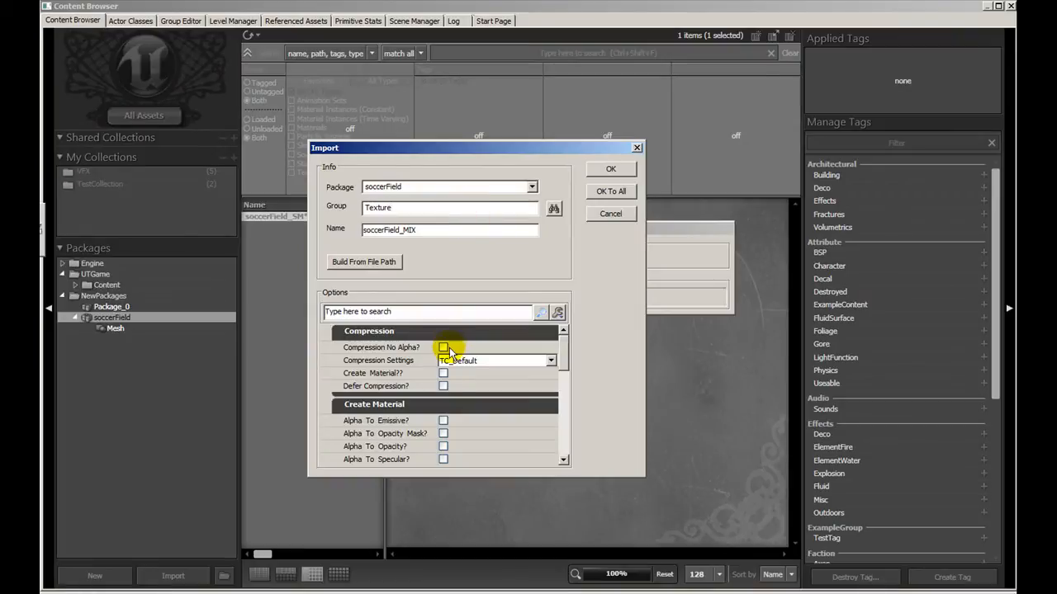
left_click(611, 168)
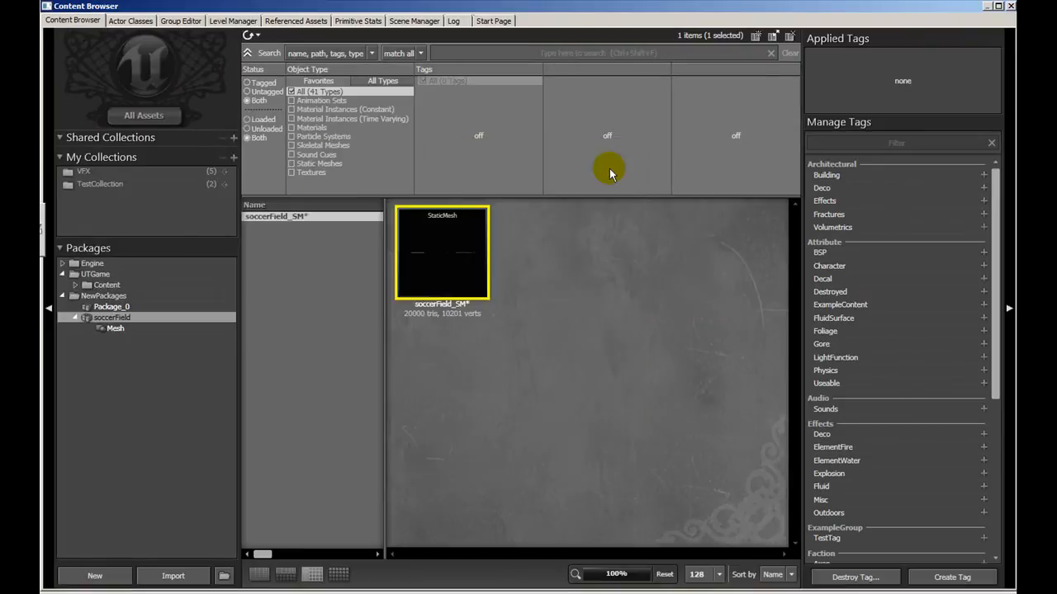
right_click(128, 482)
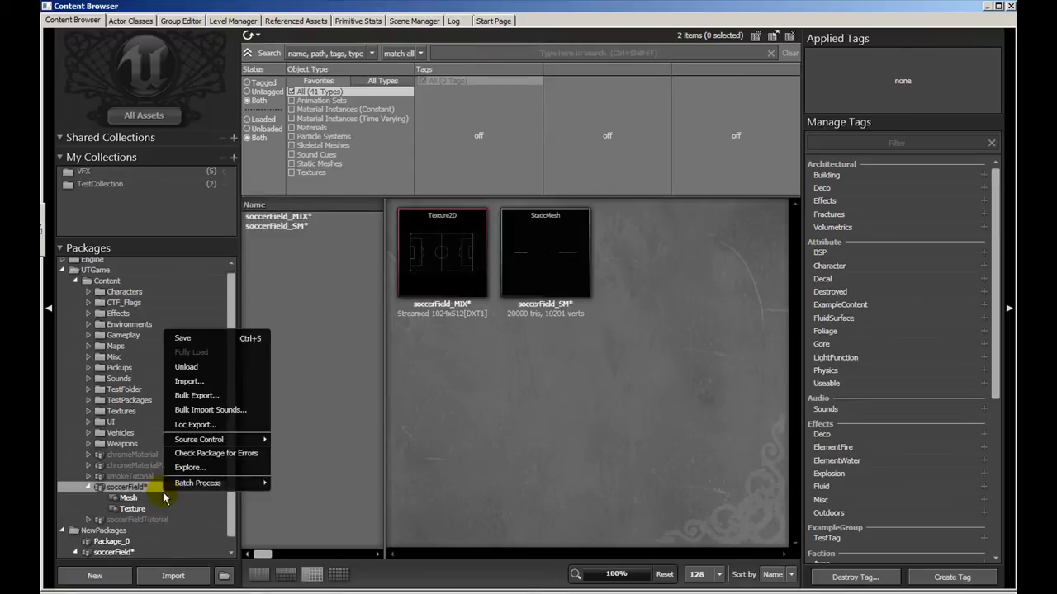
left_click(181, 337)
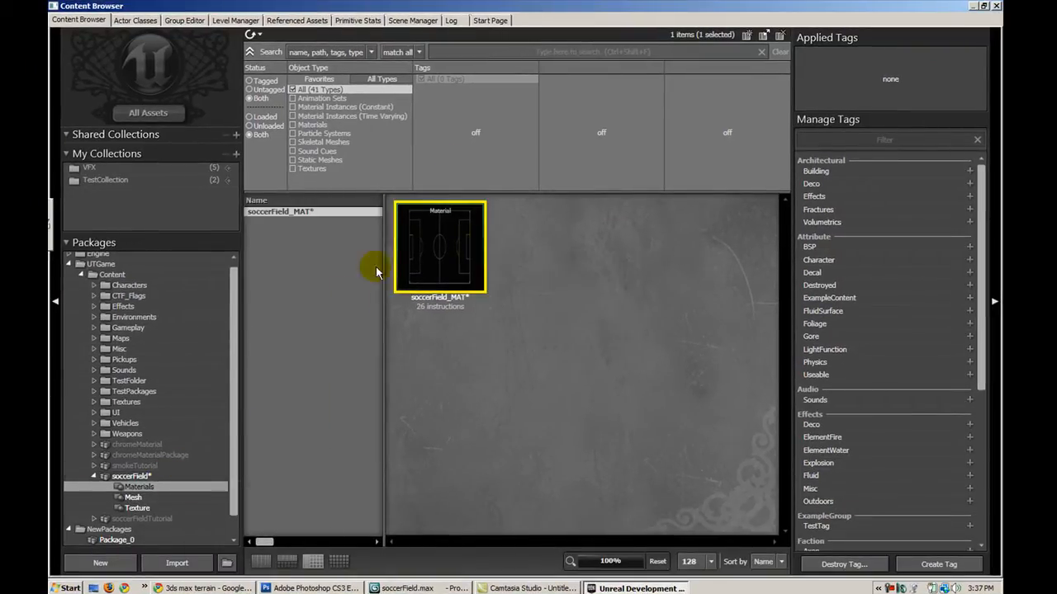
- Set soccerField_MAT's lighting model to MLM_Unlit in the Material Editor and close it
double_click(443, 248)
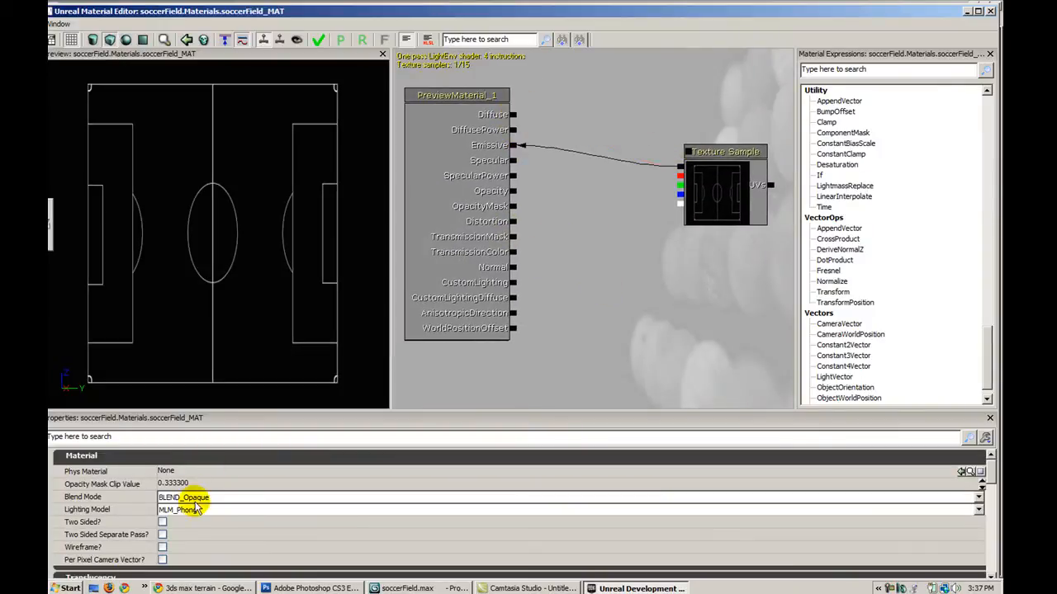
left_click(185, 511)
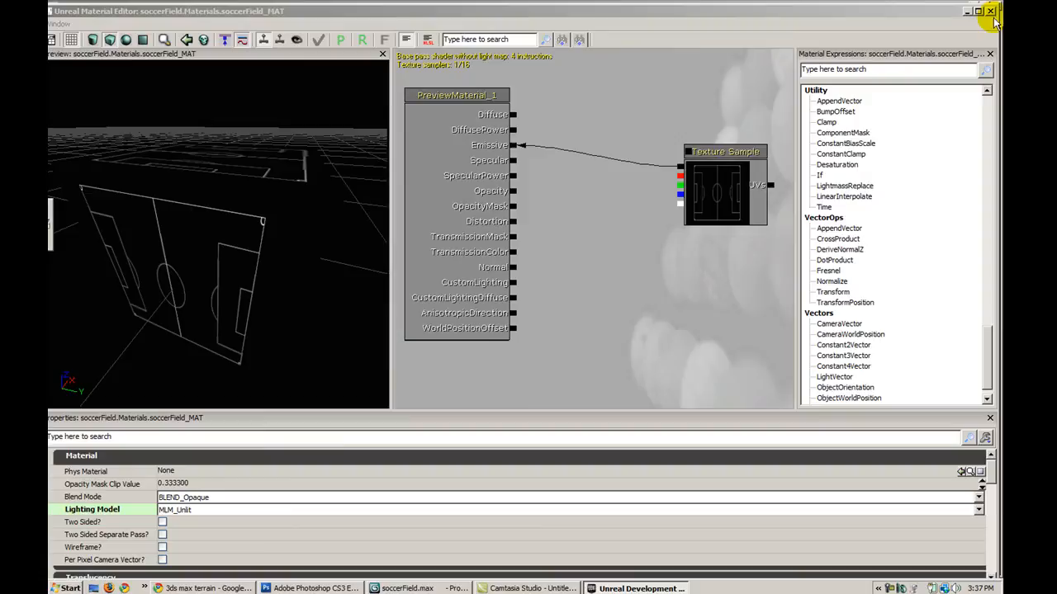
left_click(991, 10)
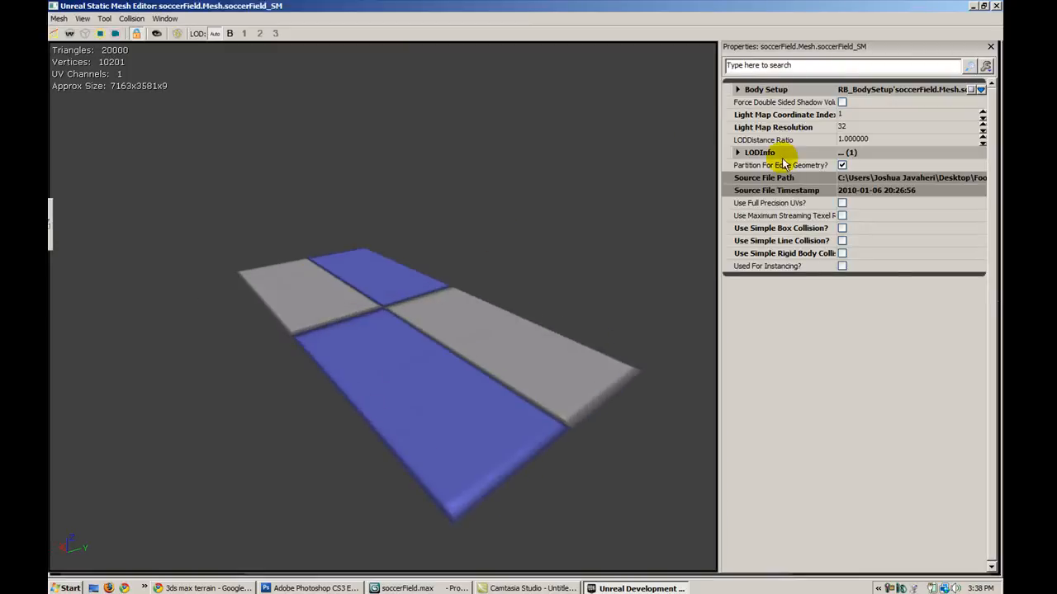
- Set Light Map Coordinate Index to 1 for soccerField_SM in the Static Mesh Editor
left_click(736, 152)
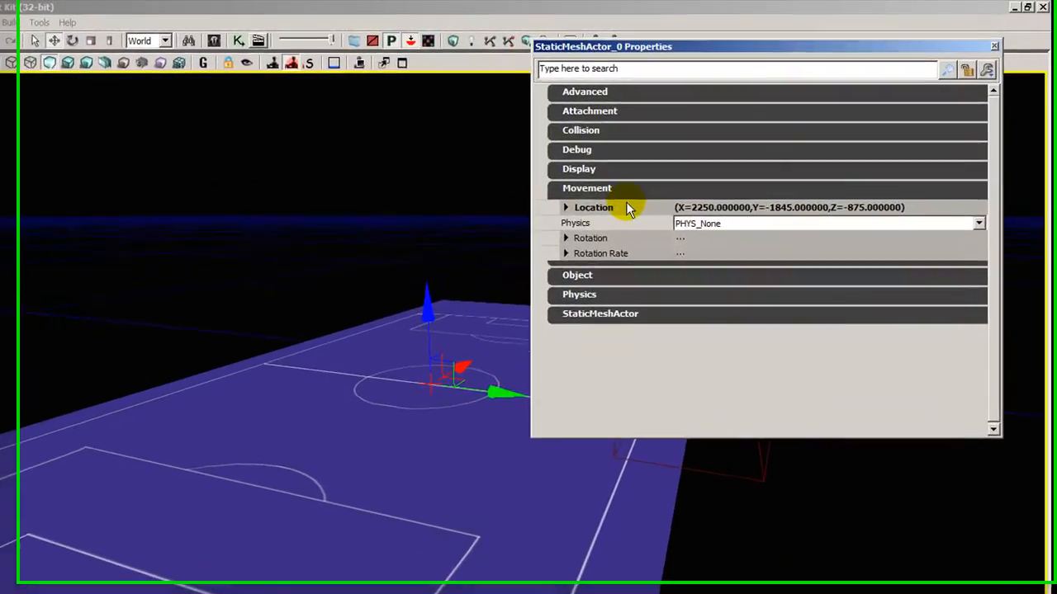
- Zero the field actor's Location X, Y and Z under Movement and close its properties
left_click(564, 208)
type("0.000000")
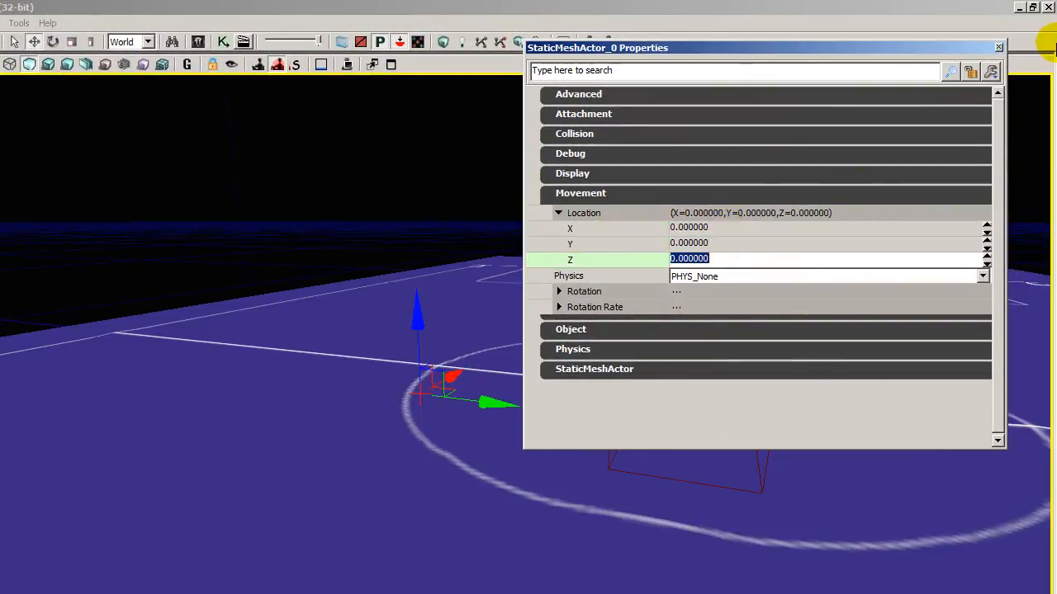
left_click(997, 46)
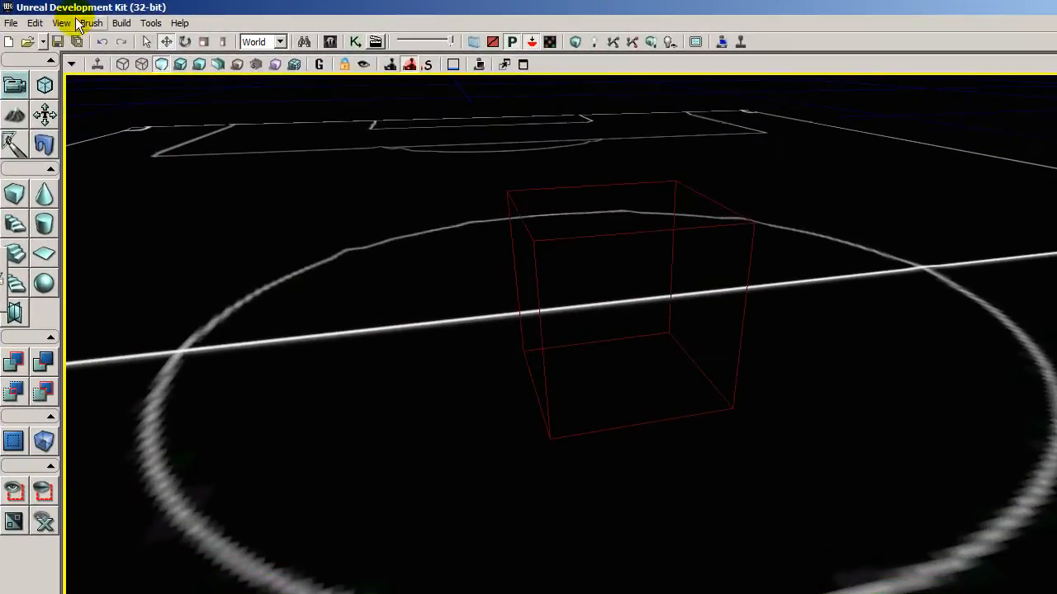
- Select PlayerStart under NavigationPoint in the Actor Classes browser
left_click(63, 23)
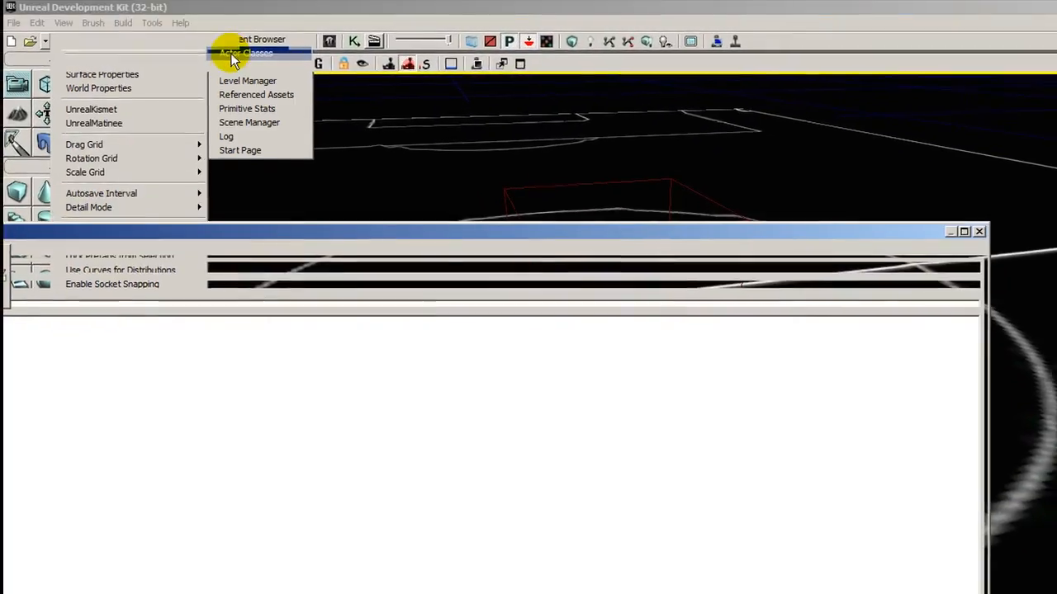
left_click(251, 53)
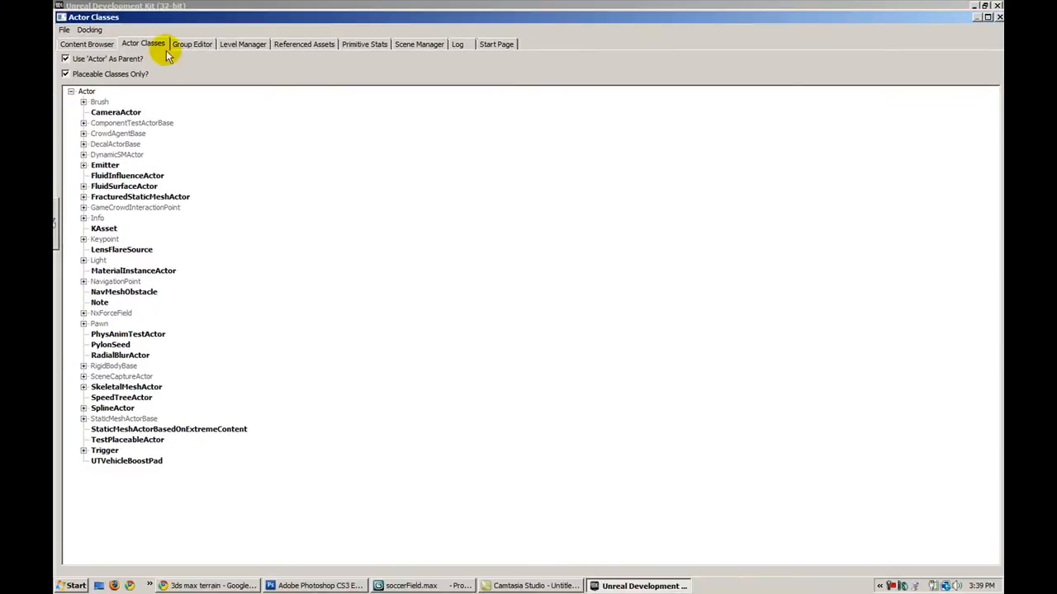
mouse_move(89, 346)
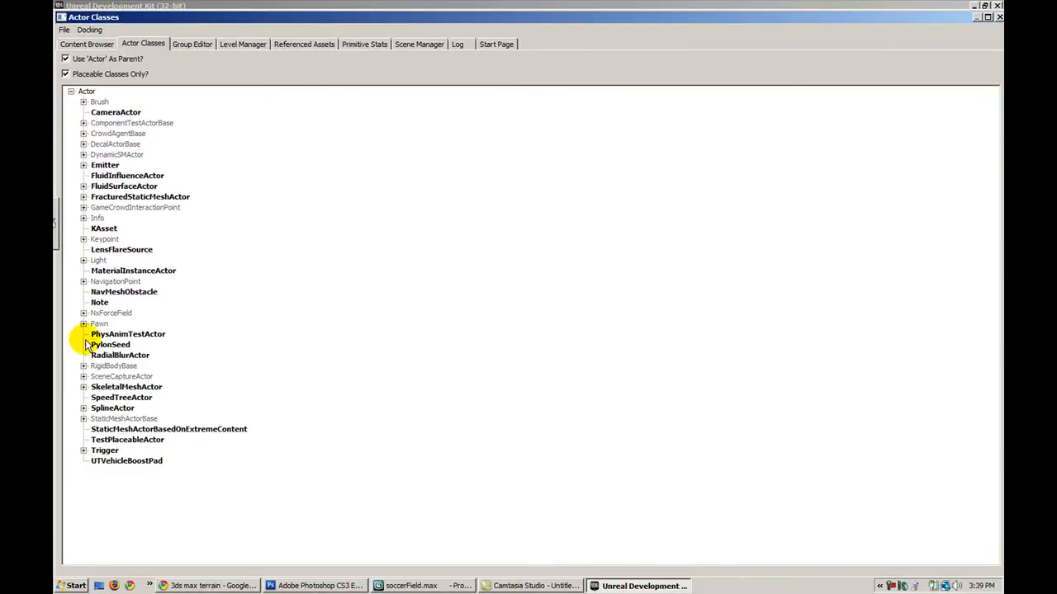
left_click(79, 323)
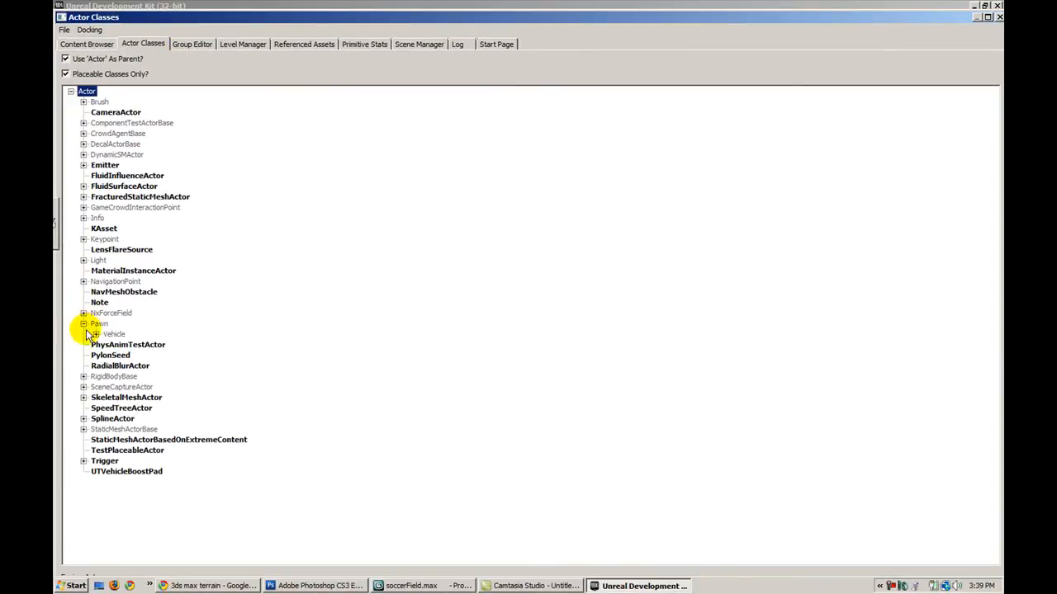
left_click(79, 323)
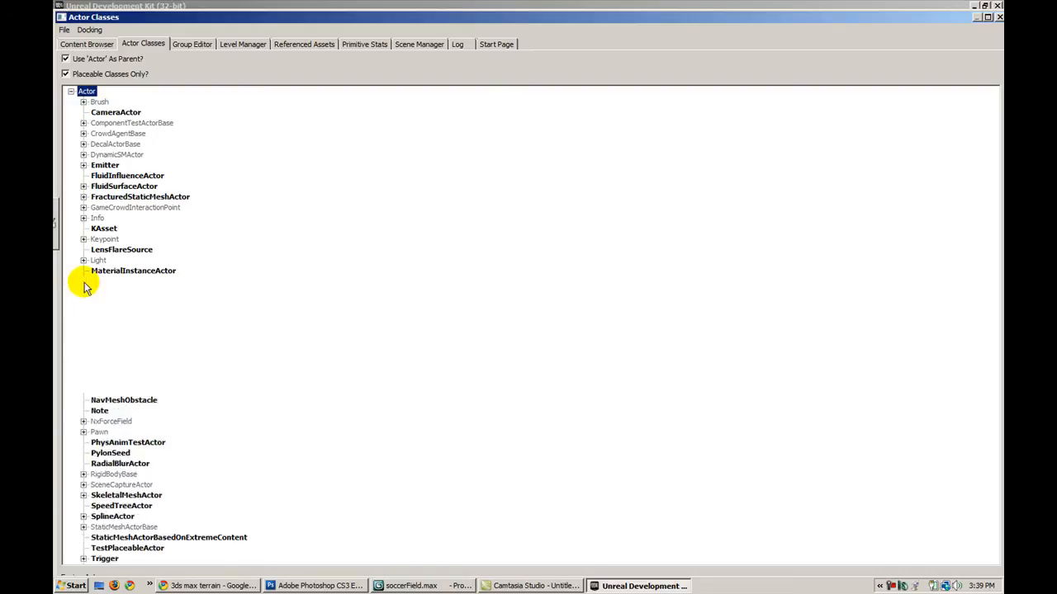
left_click(83, 281)
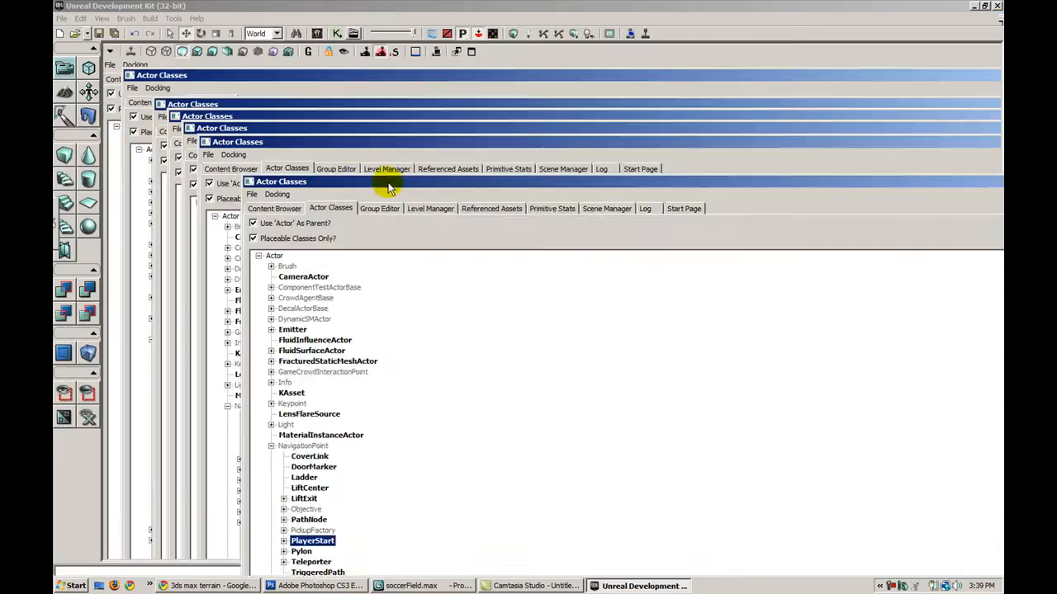
- Add a PlayerStart at the soccer field's centre spot
right_click(541, 272)
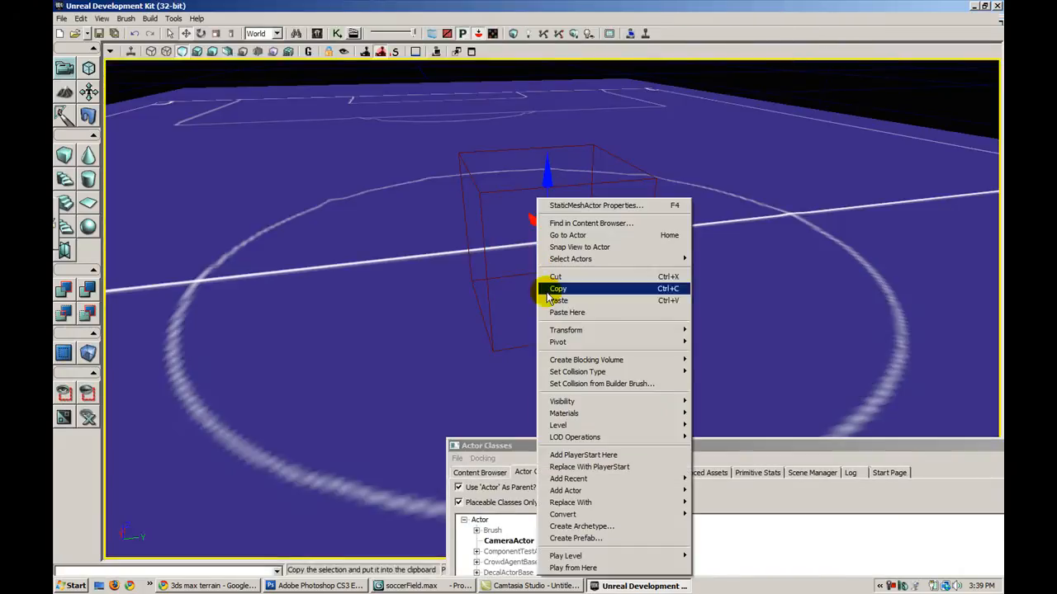
left_click(558, 288)
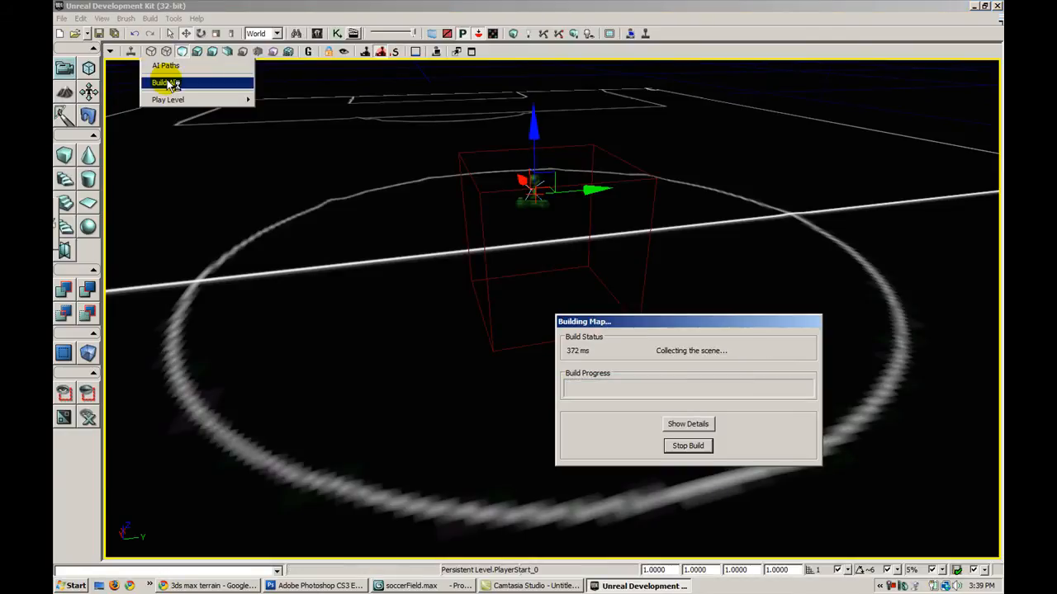
- Run Build All and dismiss the Map Check warnings with OK
left_click(162, 82)
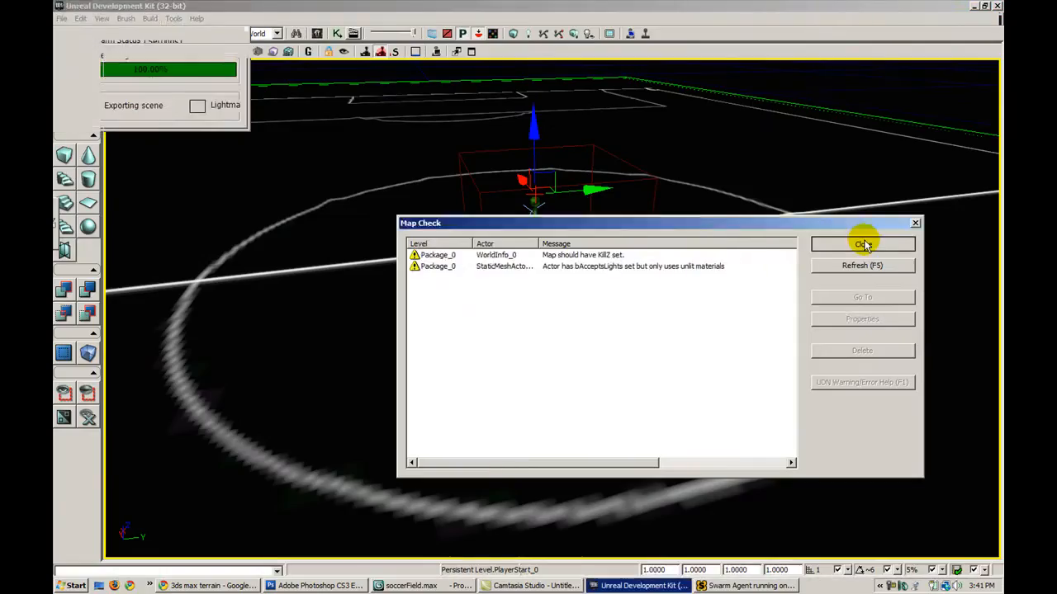
left_click(862, 244)
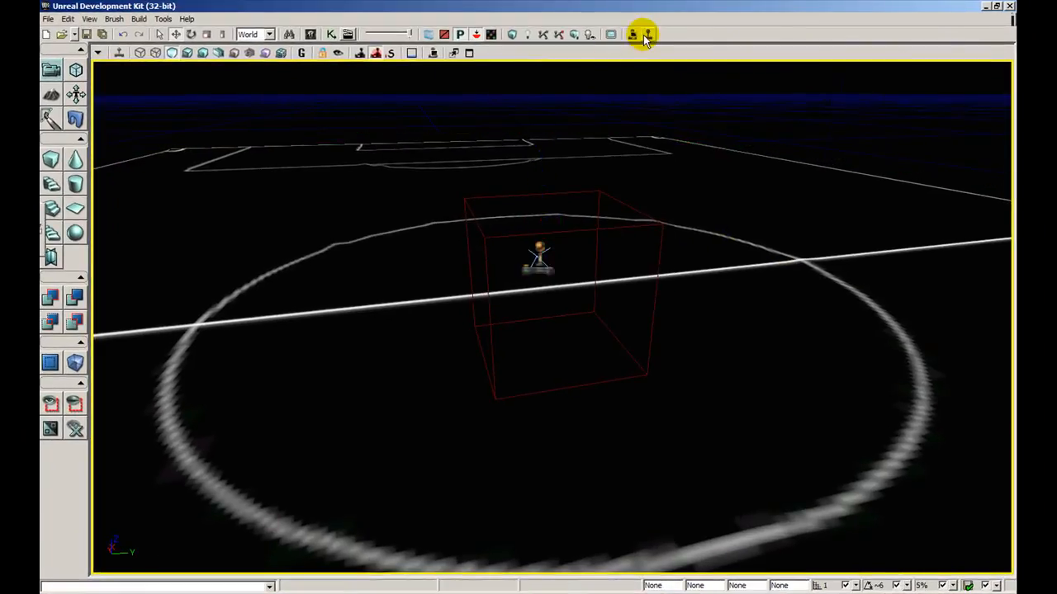
- Play the level in the editor, then stop the play session
left_click(641, 33)
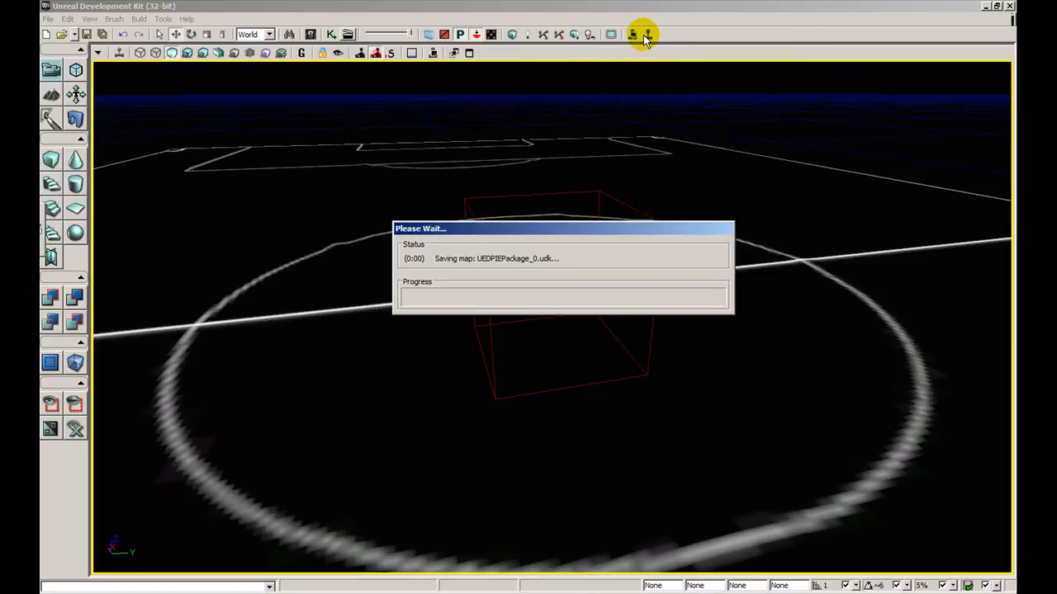
left_click(644, 33)
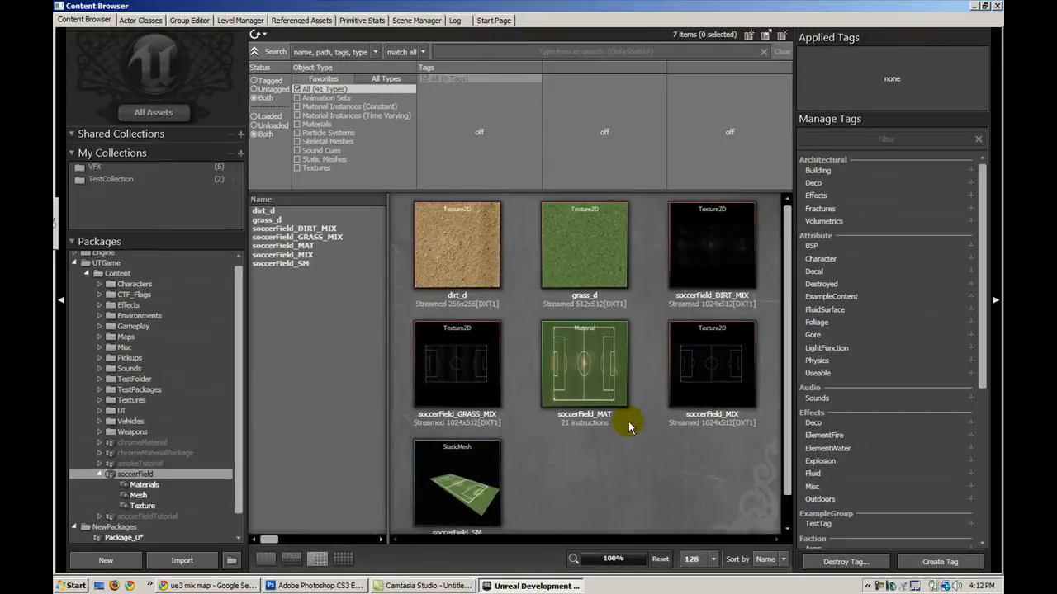
- Browse the field textures including soccerField_DIRT_MIX and open soccerField_MAT in the Material Editor
left_click(455, 244)
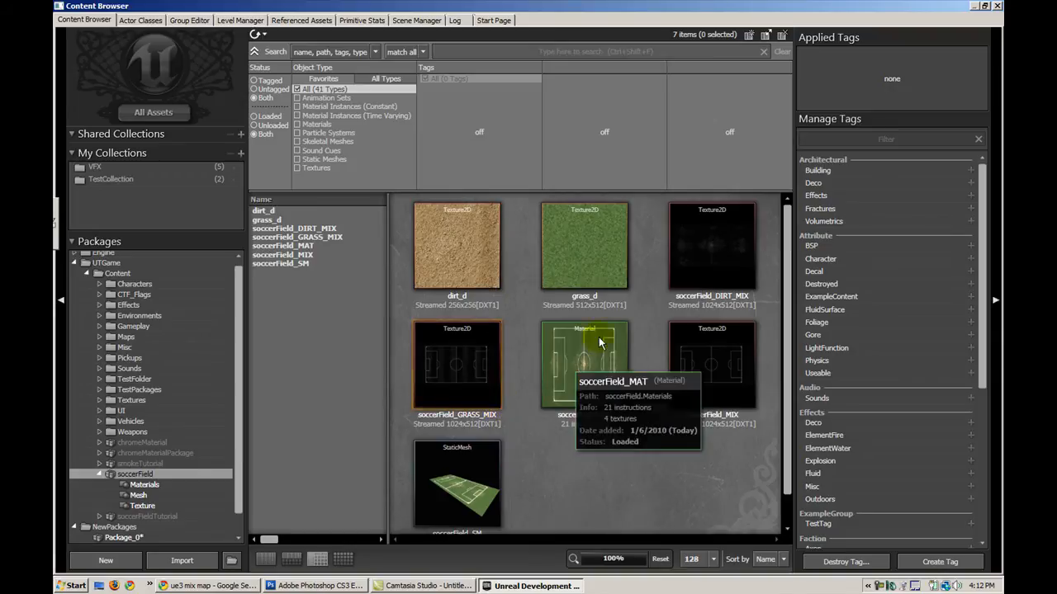
left_click(712, 244)
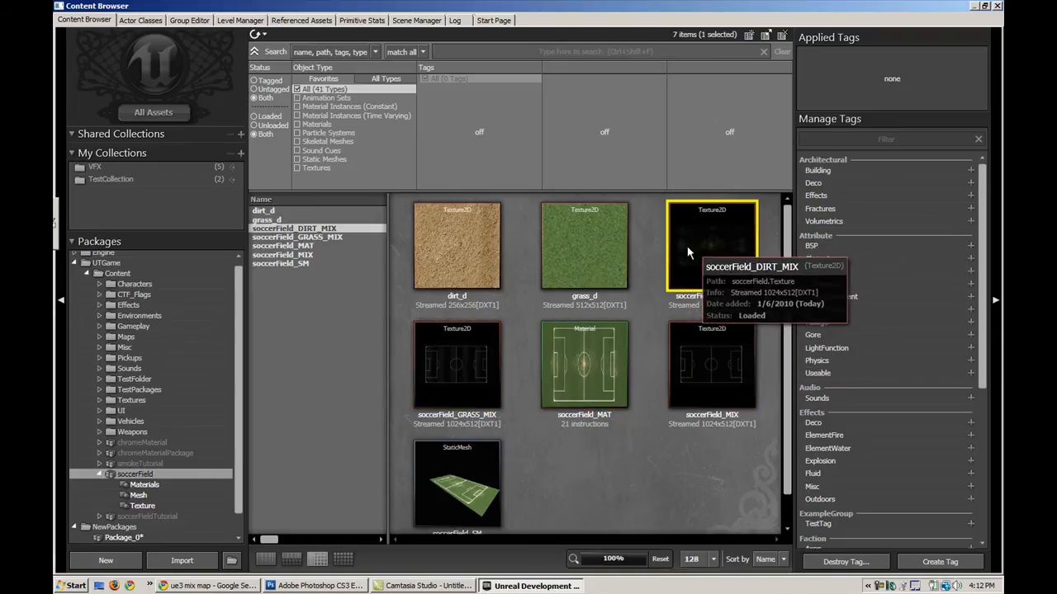
mouse_move(439, 422)
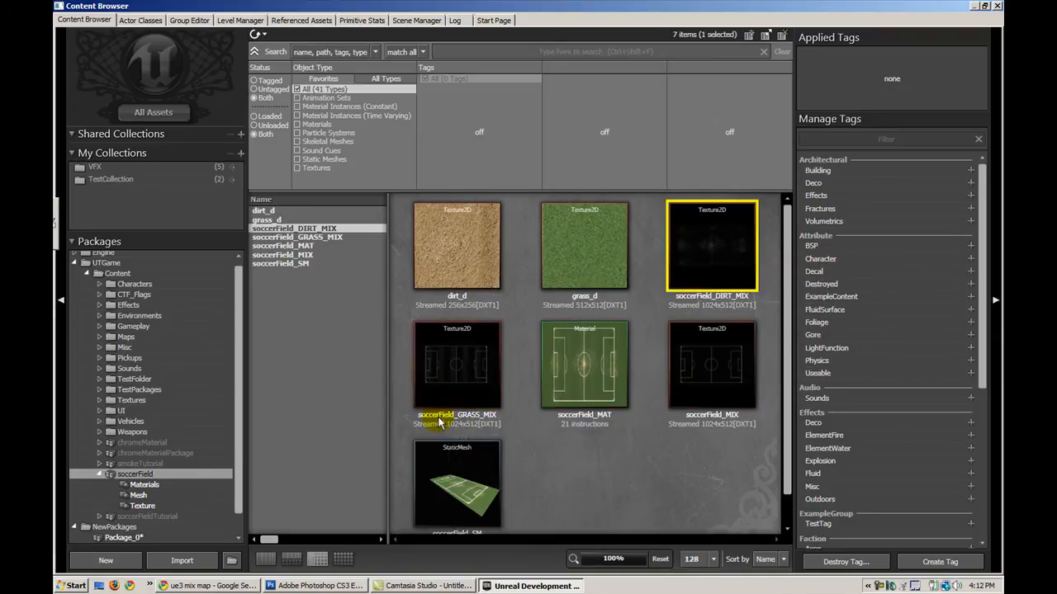
mouse_move(673, 409)
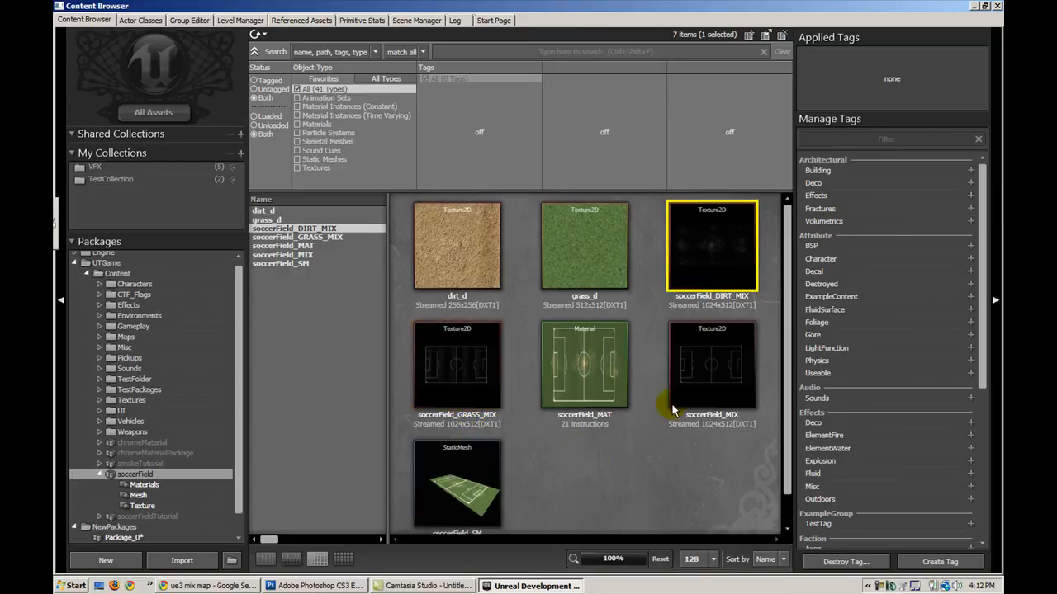
double_click(584, 363)
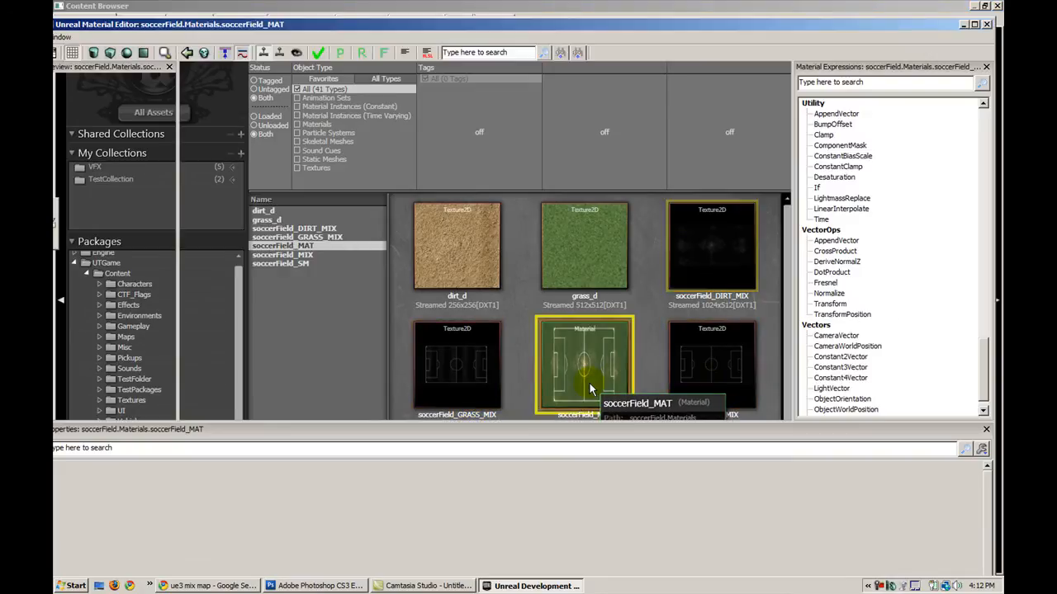
- Pan the material graph and check the TexCoord node's tiling reads 25 by 30
double_click(585, 365)
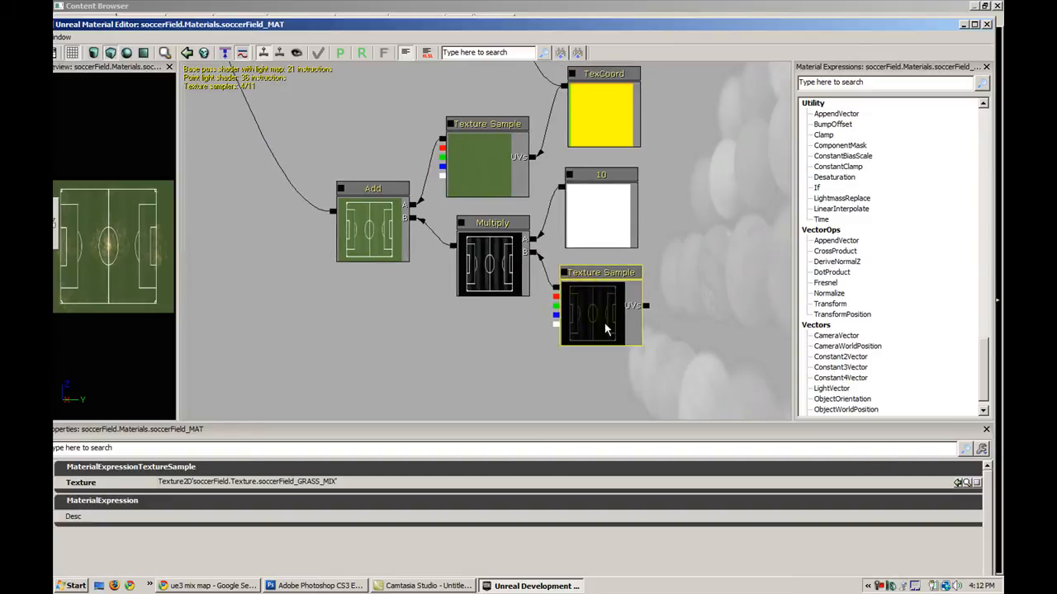
mouse_move(617, 317)
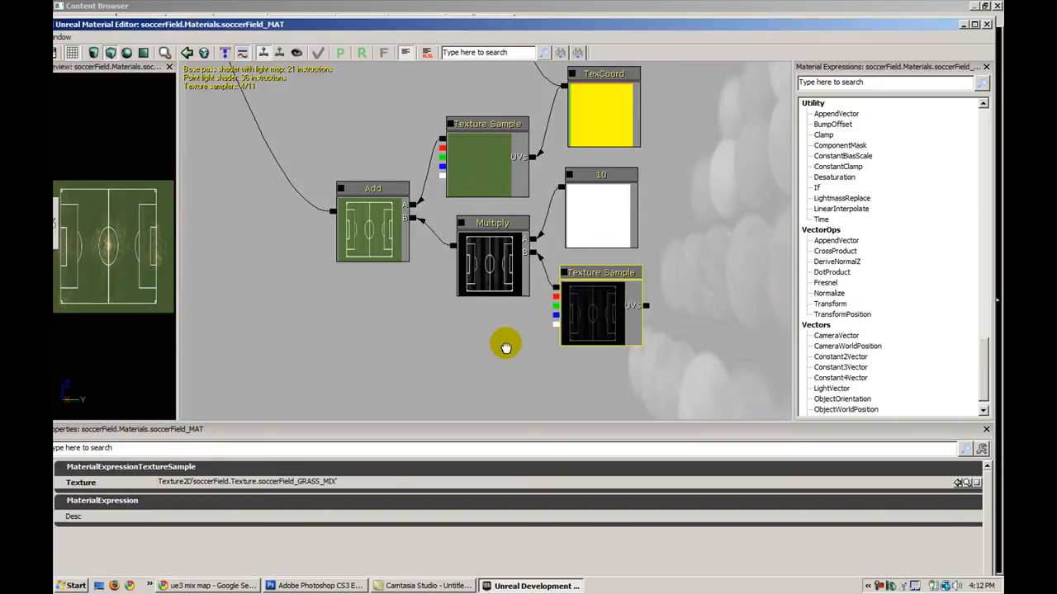
left_click_drag(505, 347, 471, 289)
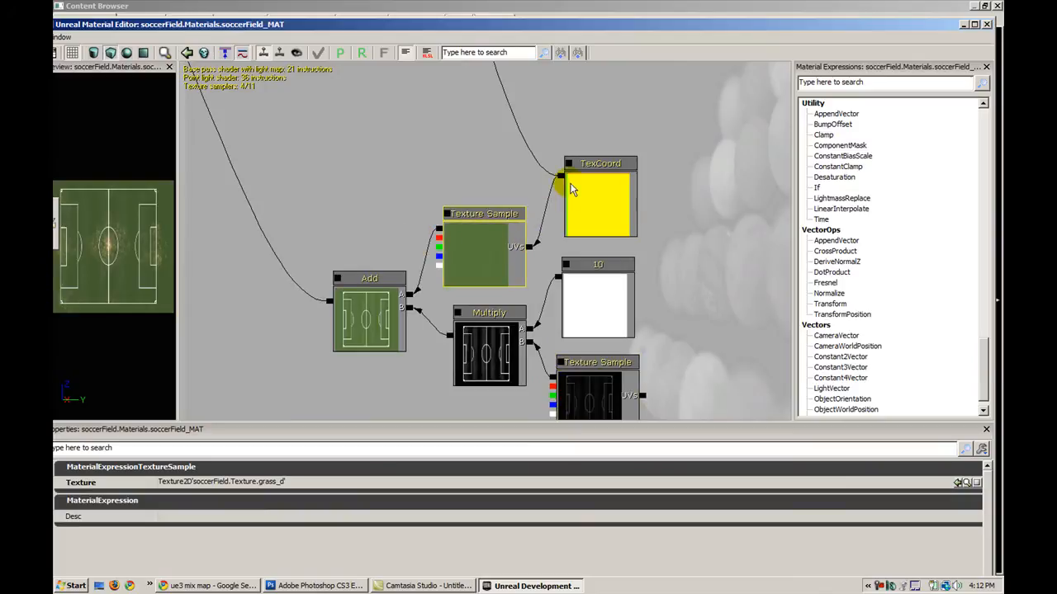
left_click(601, 164)
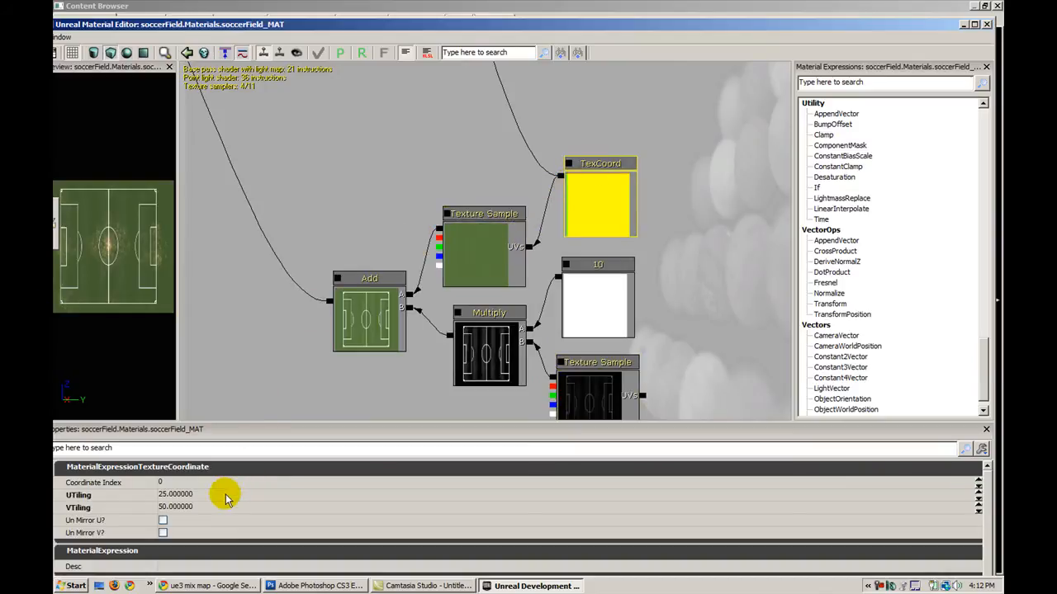
mouse_move(340, 192)
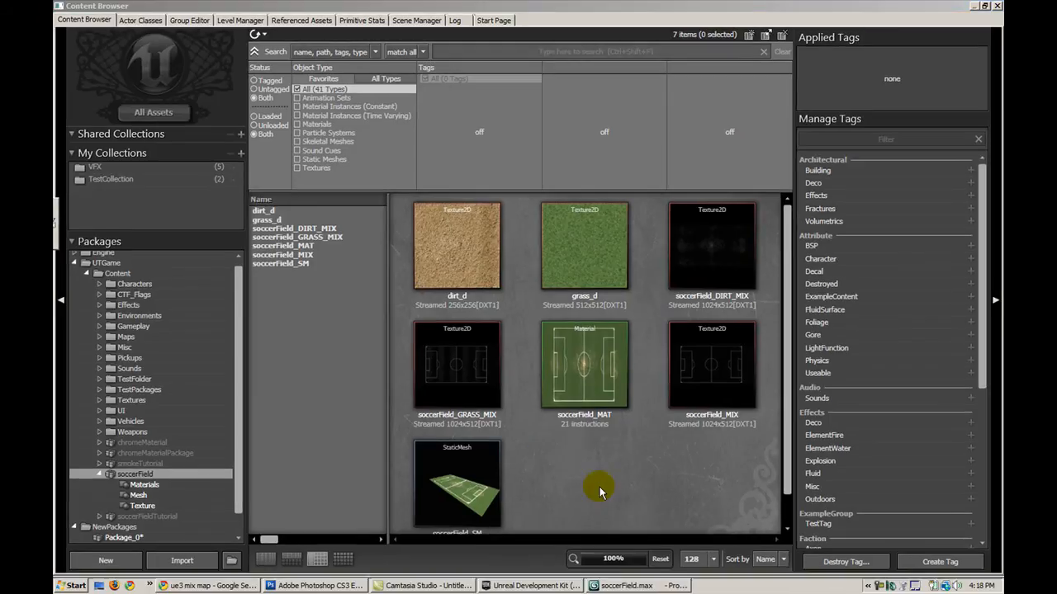
- Switch to the soccerField.max scene in 3ds Max showing the field and stand
left_click(622, 584)
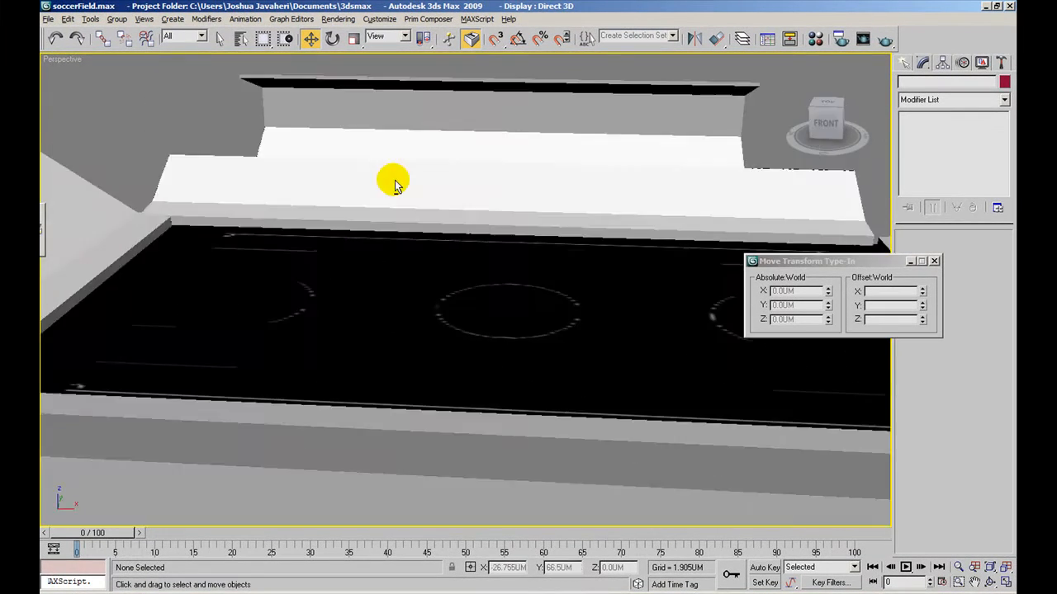
left_click_drag(393, 180, 497, 250)
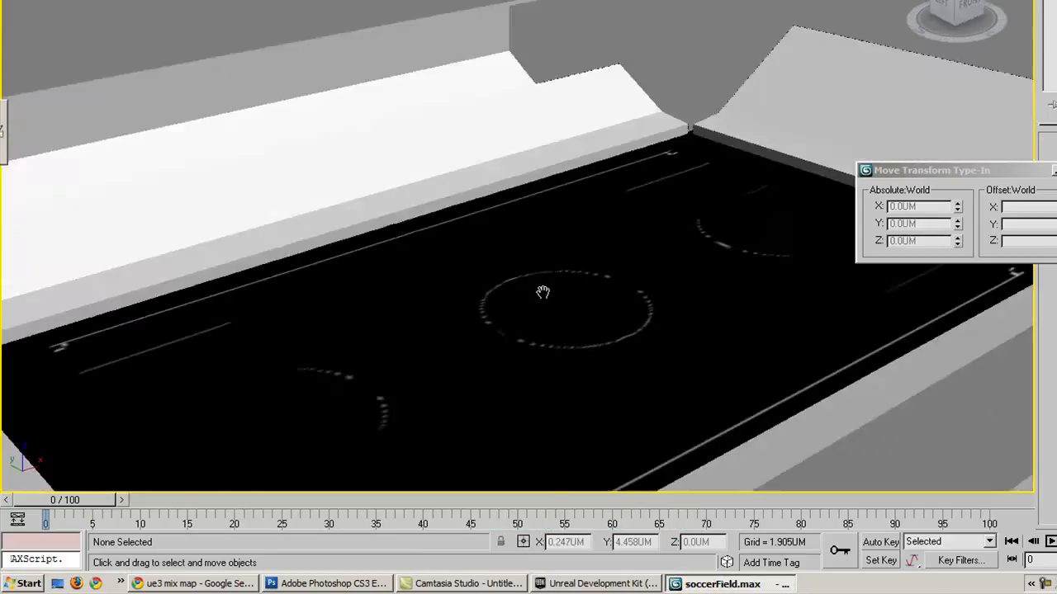
left_click_drag(541, 290, 652, 301)
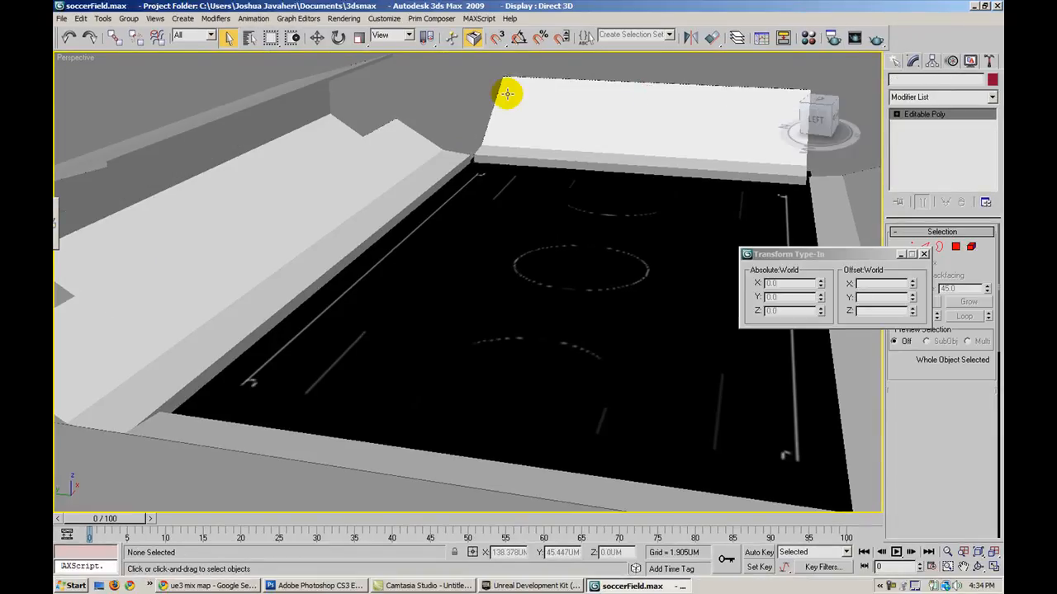
- Unwrap northBleacher_SM on map channel 2, reset its UVWs, and bring up its UV editor
left_click(994, 96)
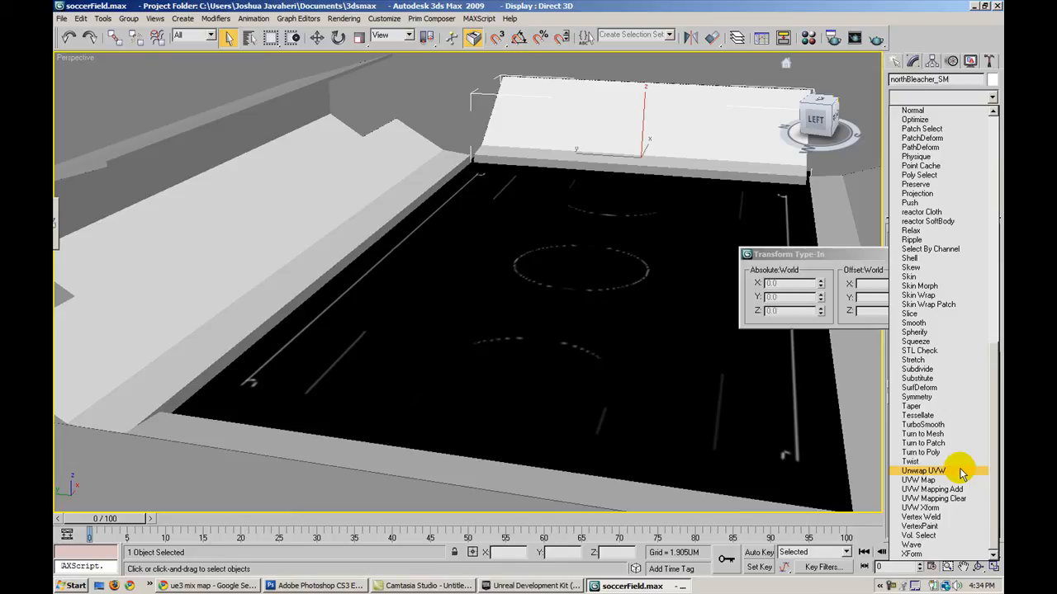
left_click(915, 473)
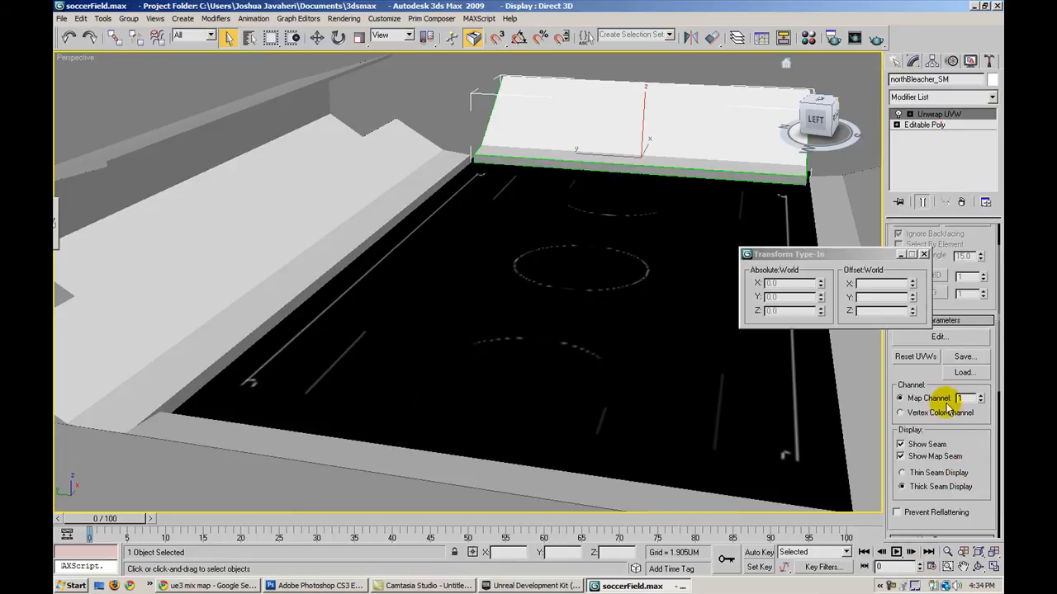
left_click(922, 255)
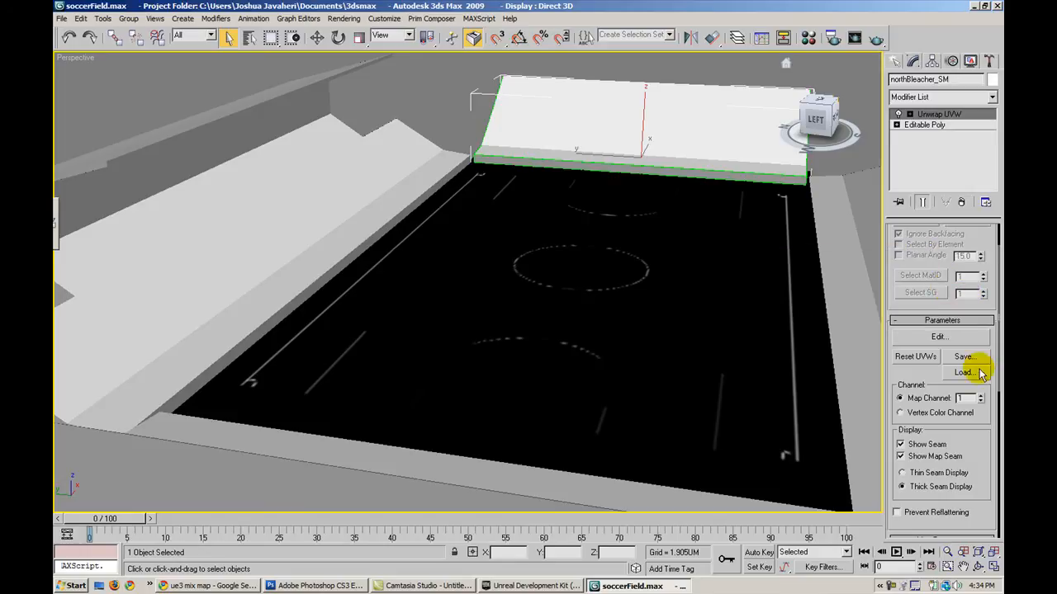
left_click(915, 356)
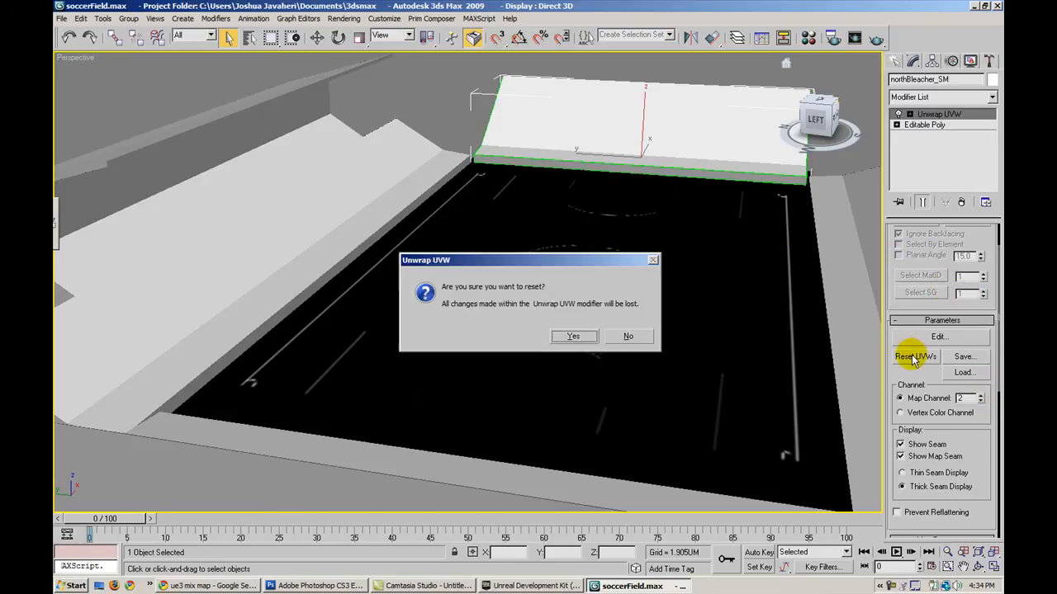
left_click(573, 337)
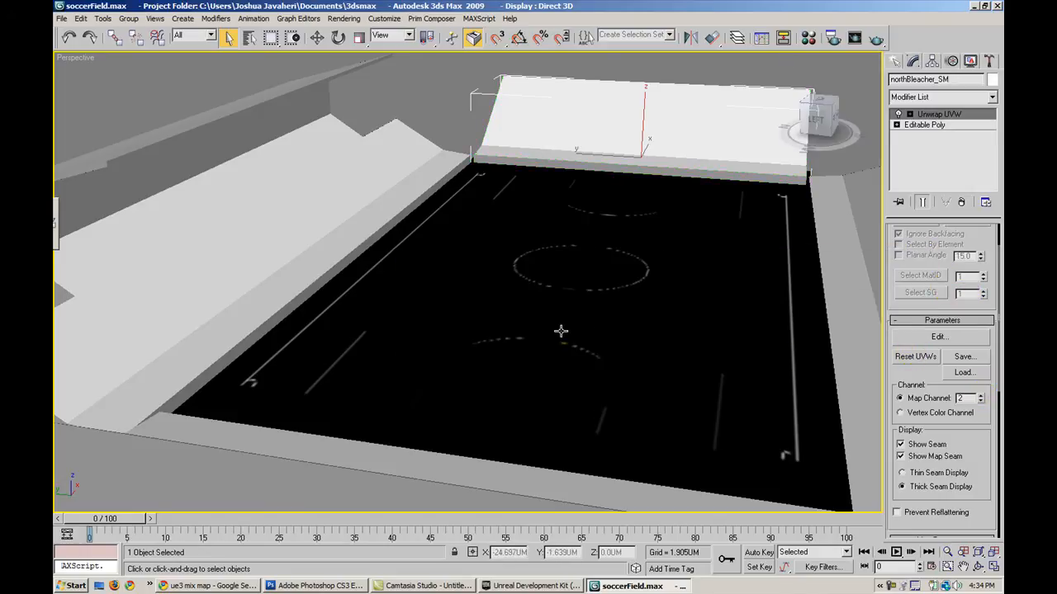
left_click(939, 336)
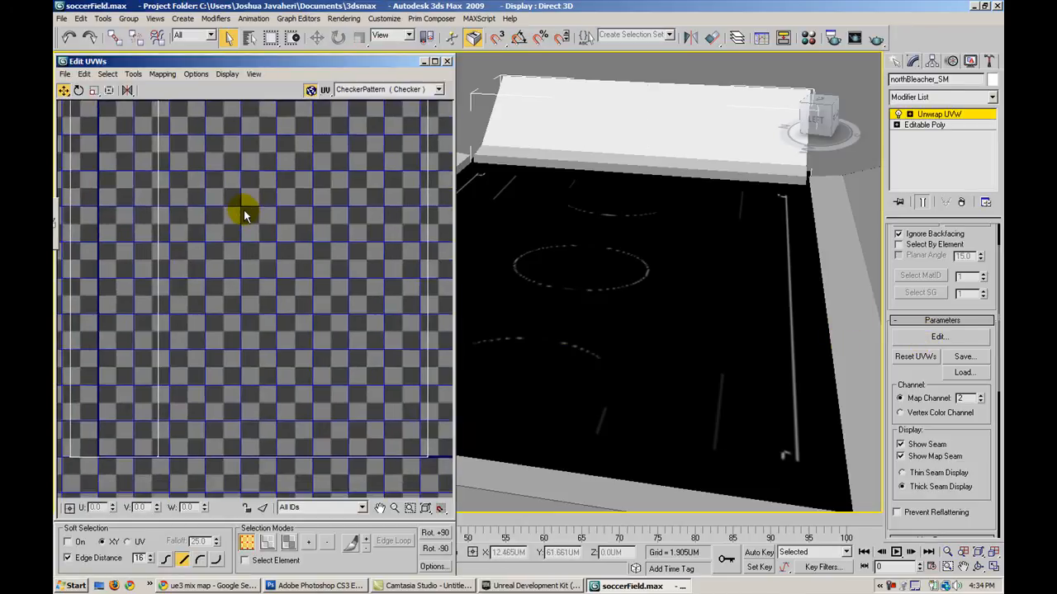
- Select all faces of the north bleacher in Face sub-object mode and review them
left_click(162, 73)
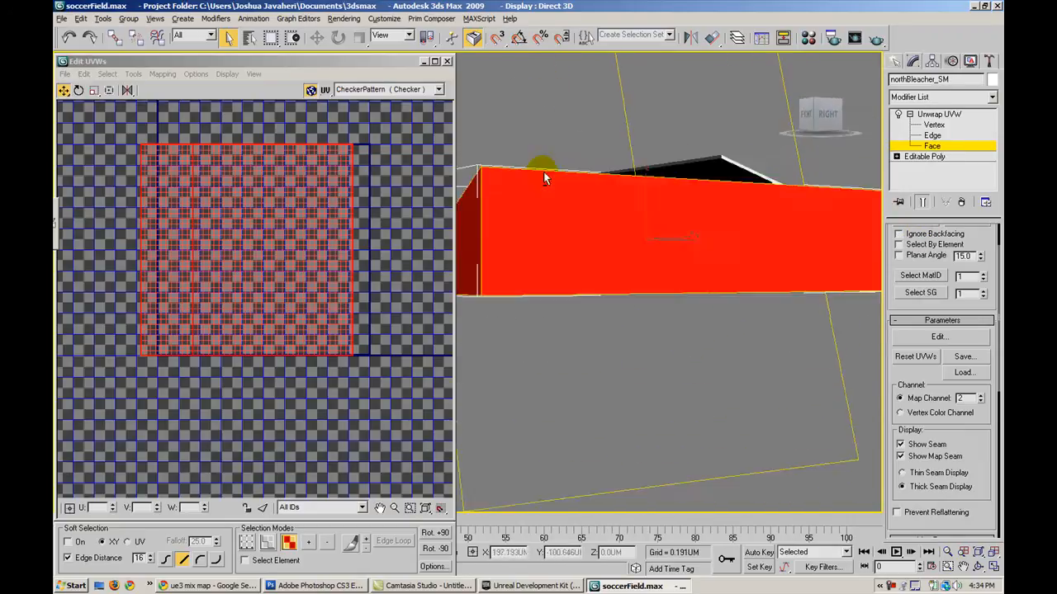
left_click_drag(545, 179, 611, 194)
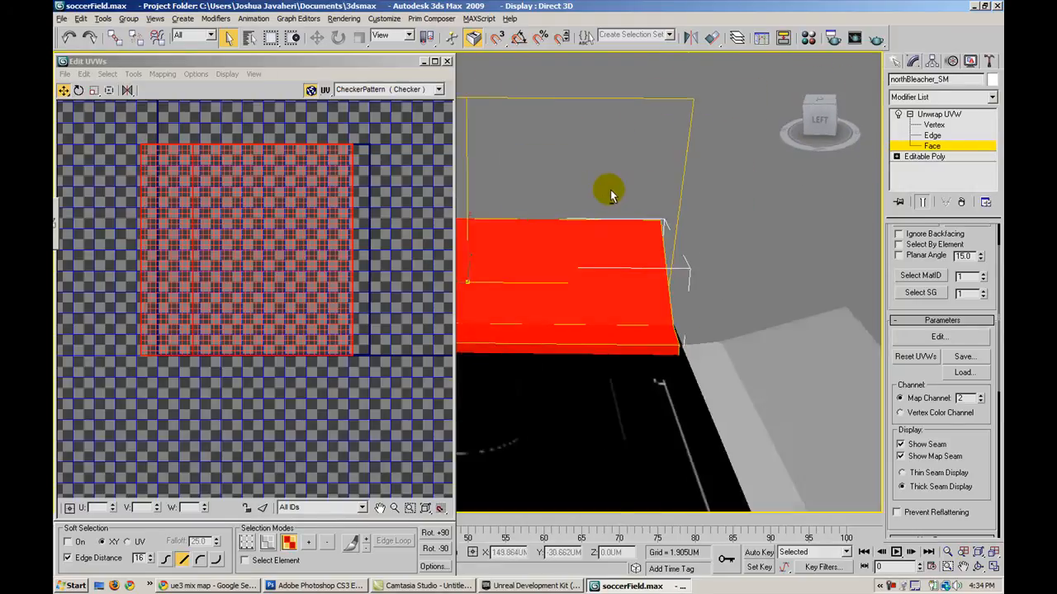
left_click(162, 72)
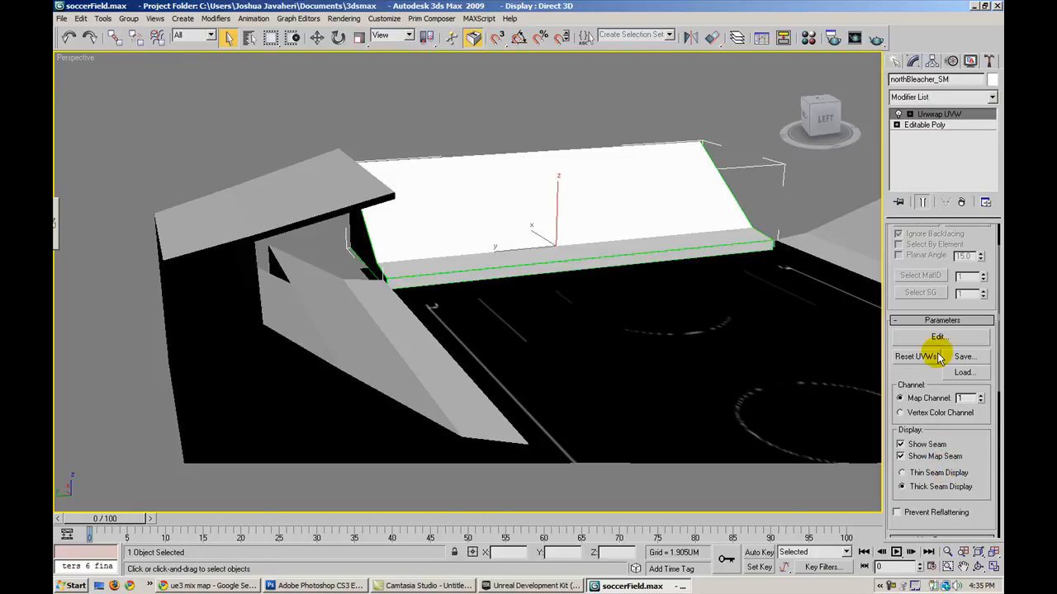
- Reset the bleacher's UVWs on map channel 2 and close the Edit UVWs window
left_click(940, 337)
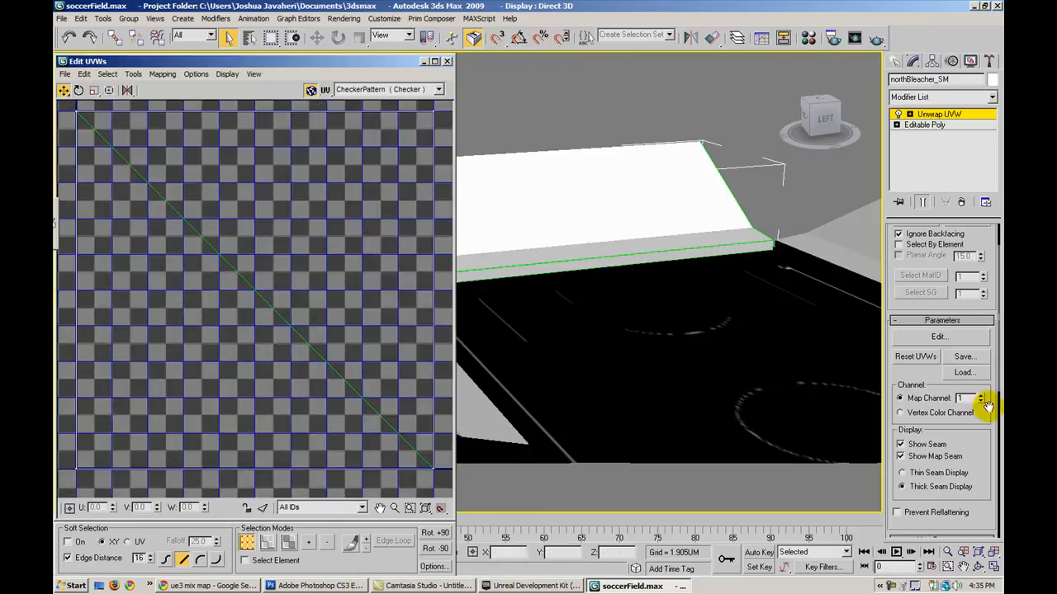
left_click(918, 357)
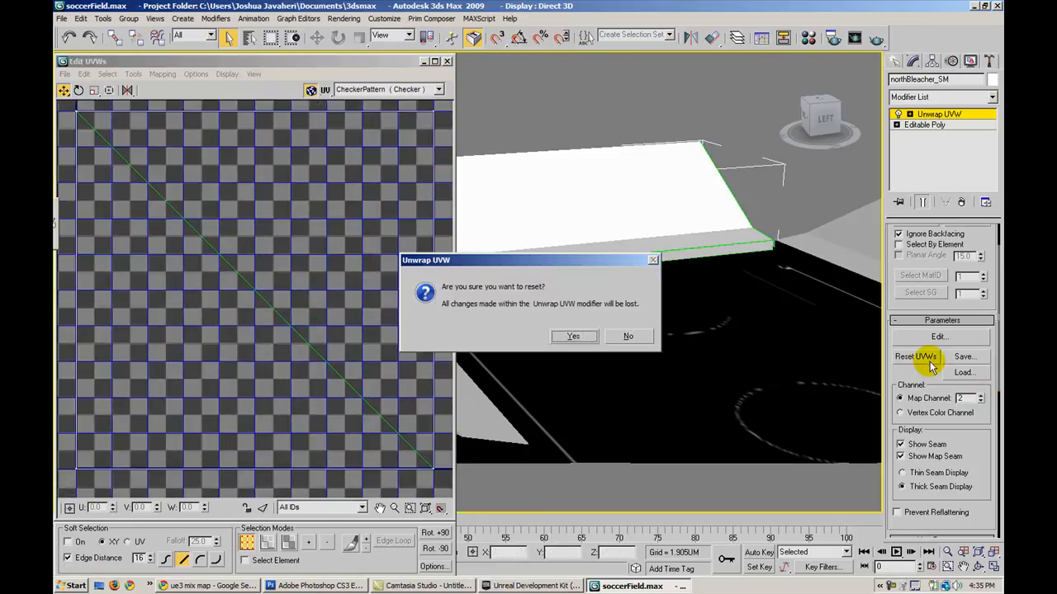
left_click(573, 337)
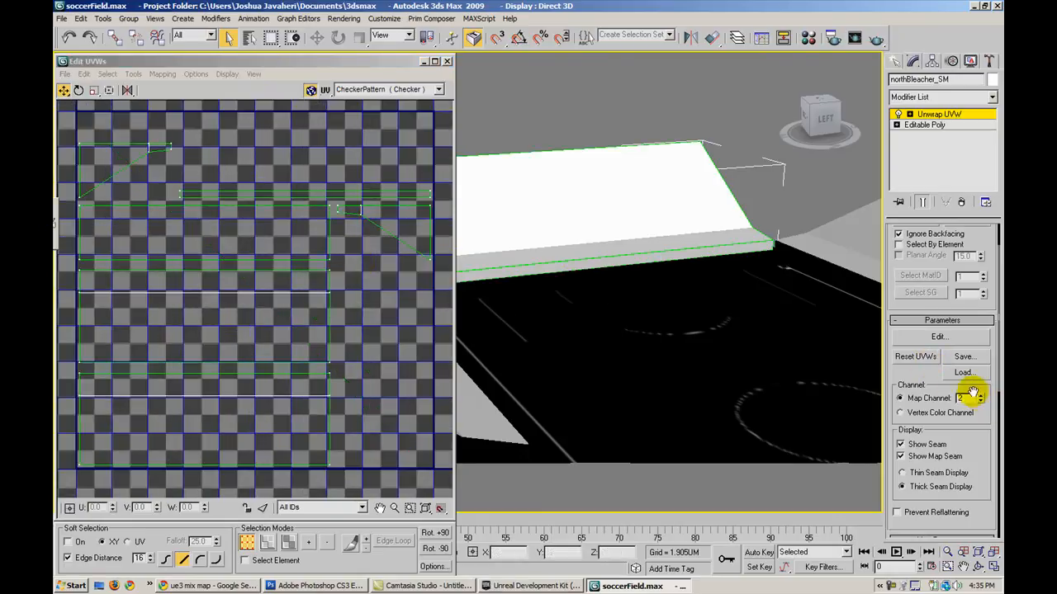
left_click(914, 356)
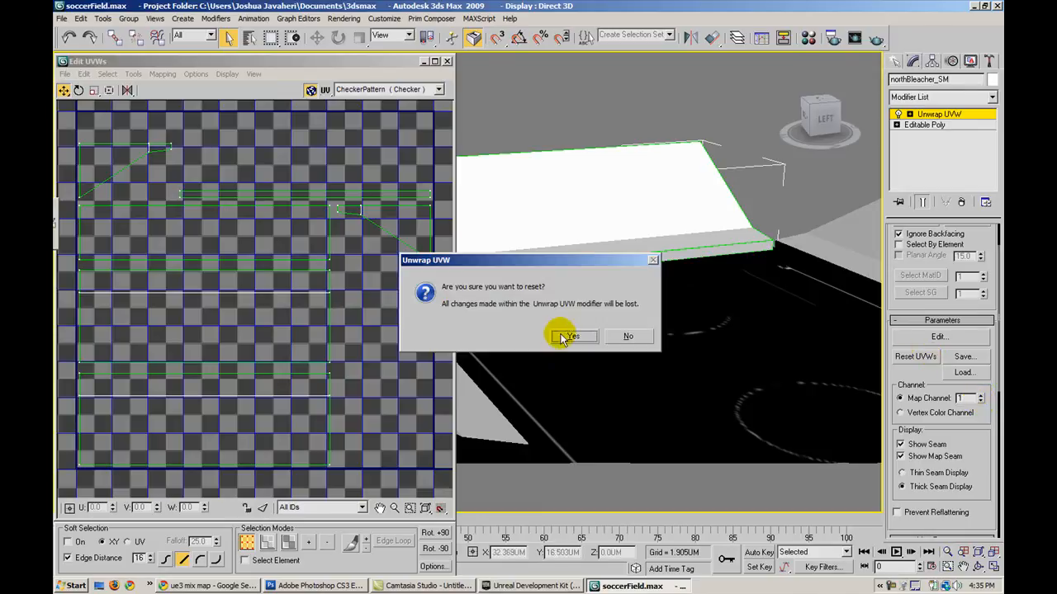
left_click(575, 337)
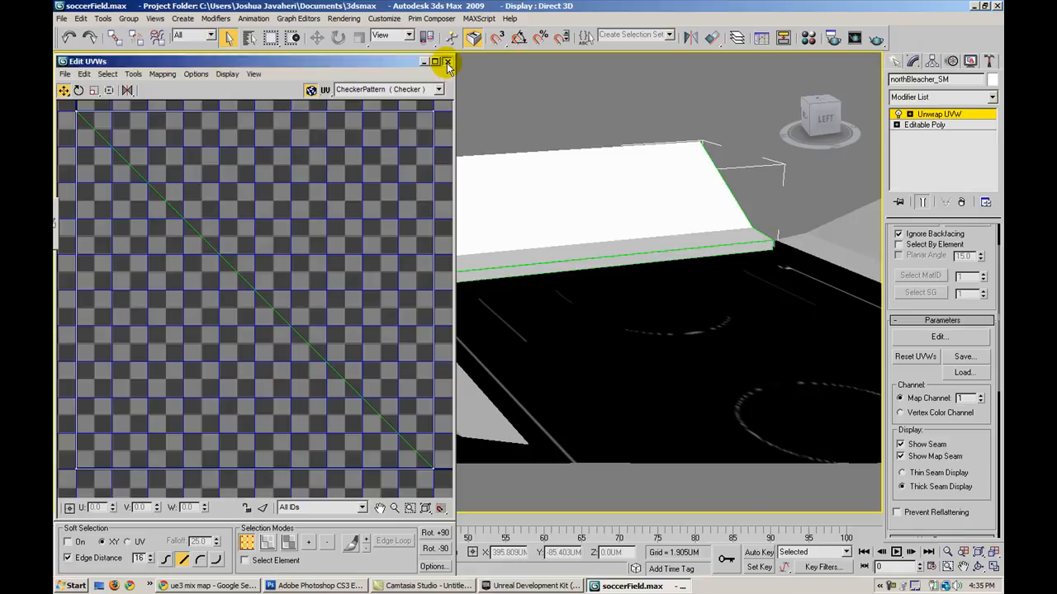
left_click(449, 63)
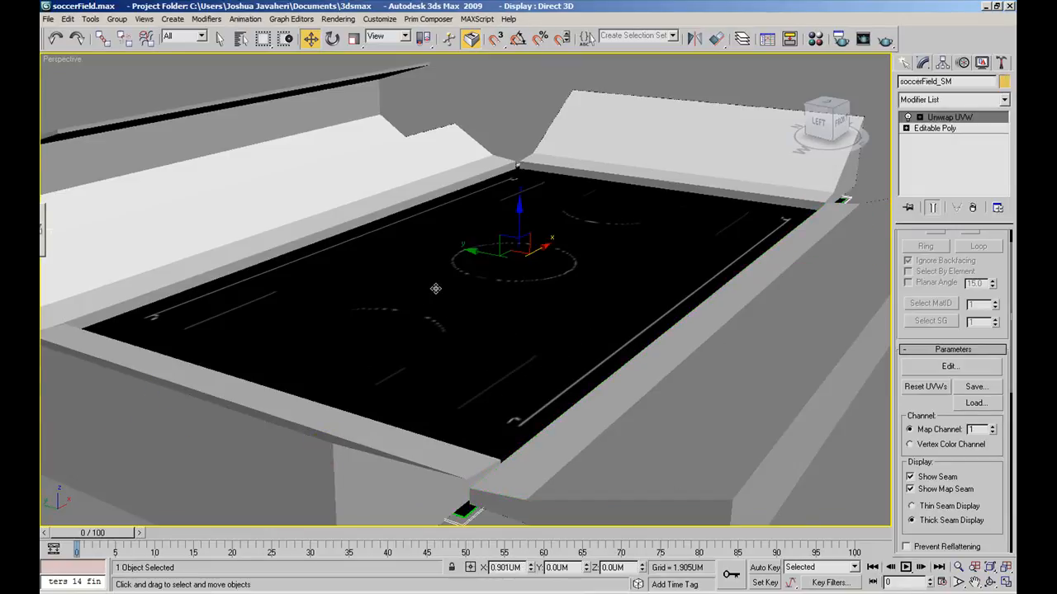
mouse_move(506, 277)
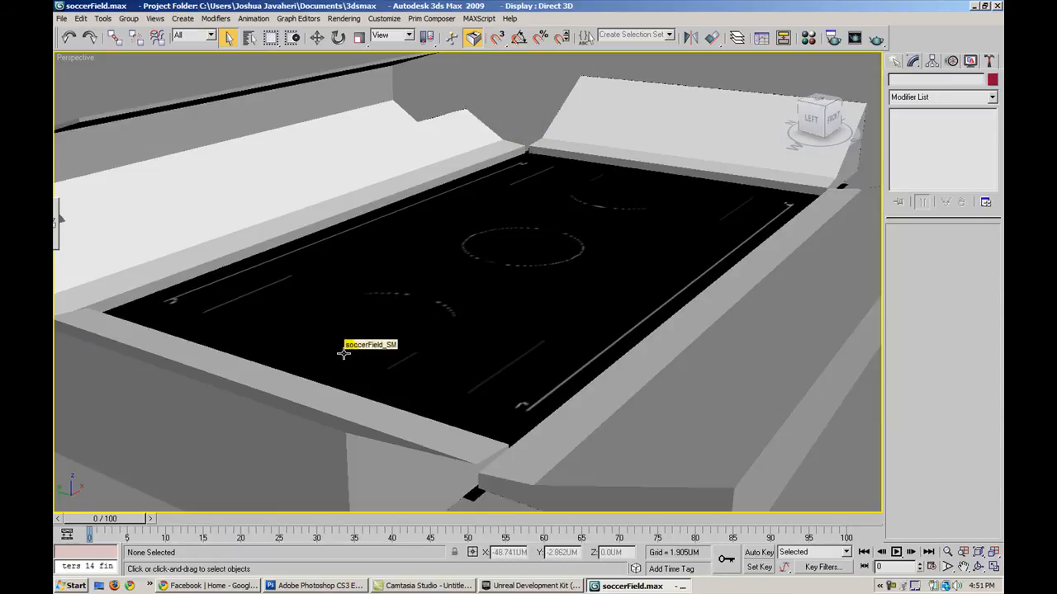
mouse_move(446, 146)
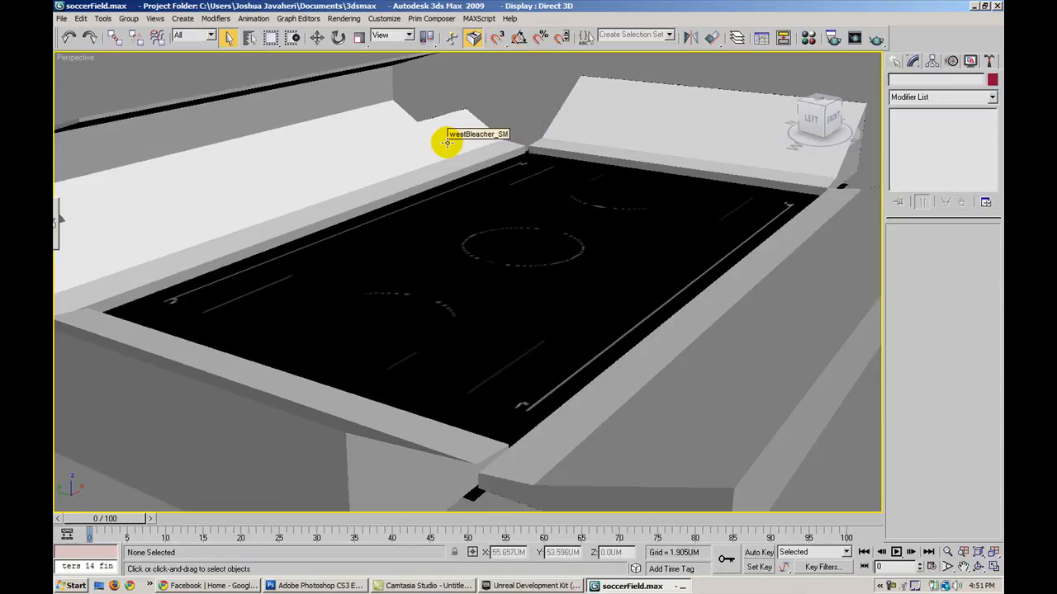
left_click(461, 139)
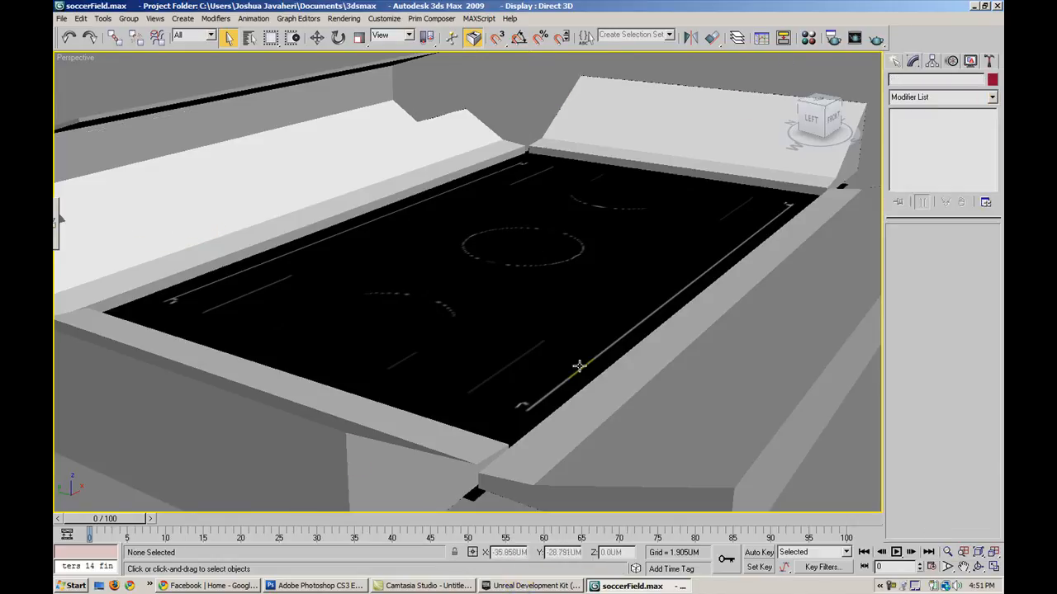
left_click(522, 584)
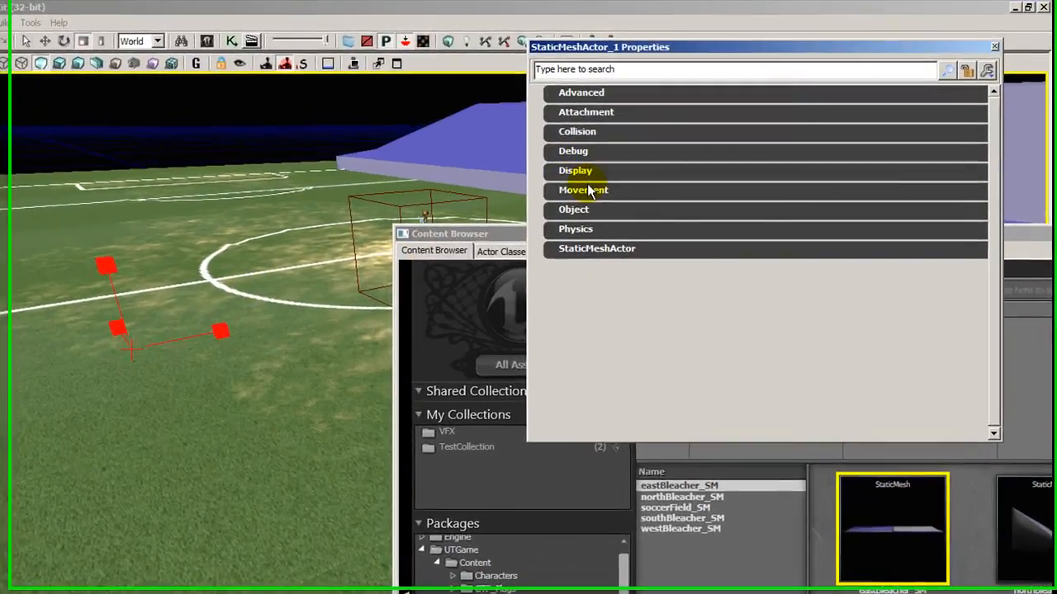
- Zero the Location X, Y, Z of the first bleacher actors under Movement properties
left_click(581, 190)
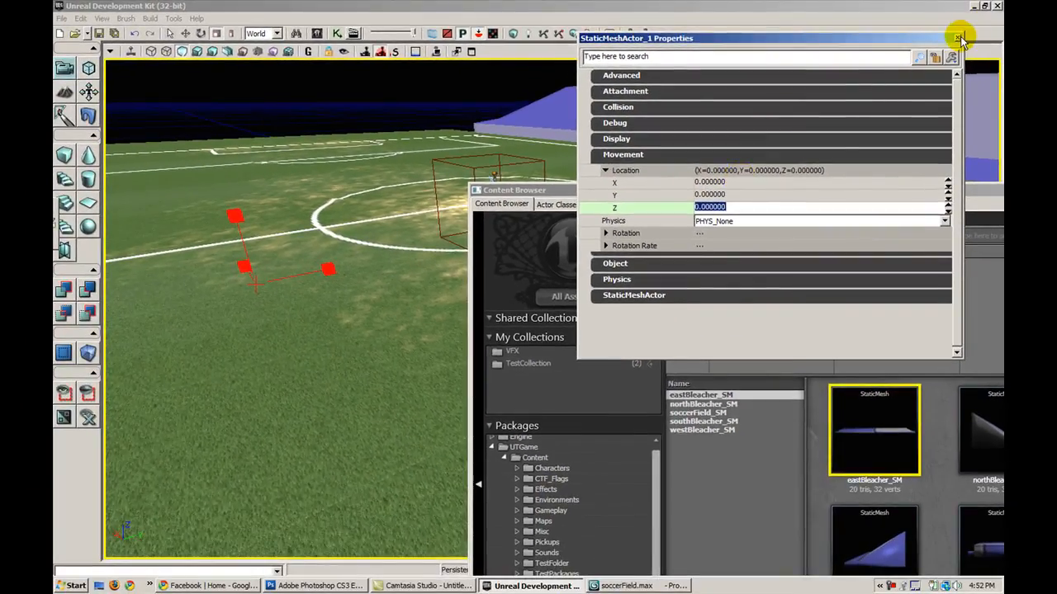
left_click(957, 33)
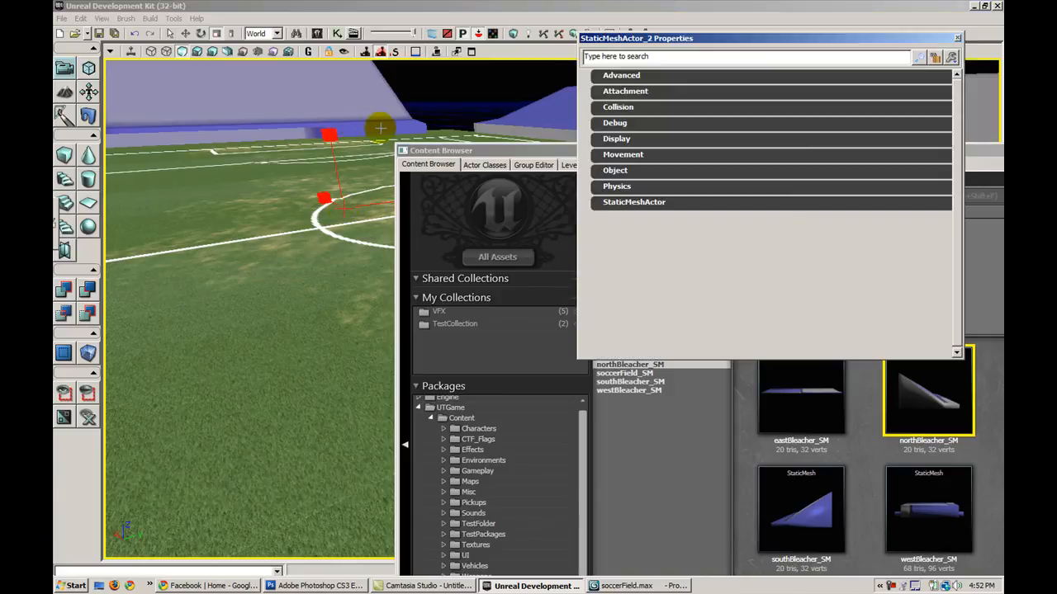
left_click(623, 155)
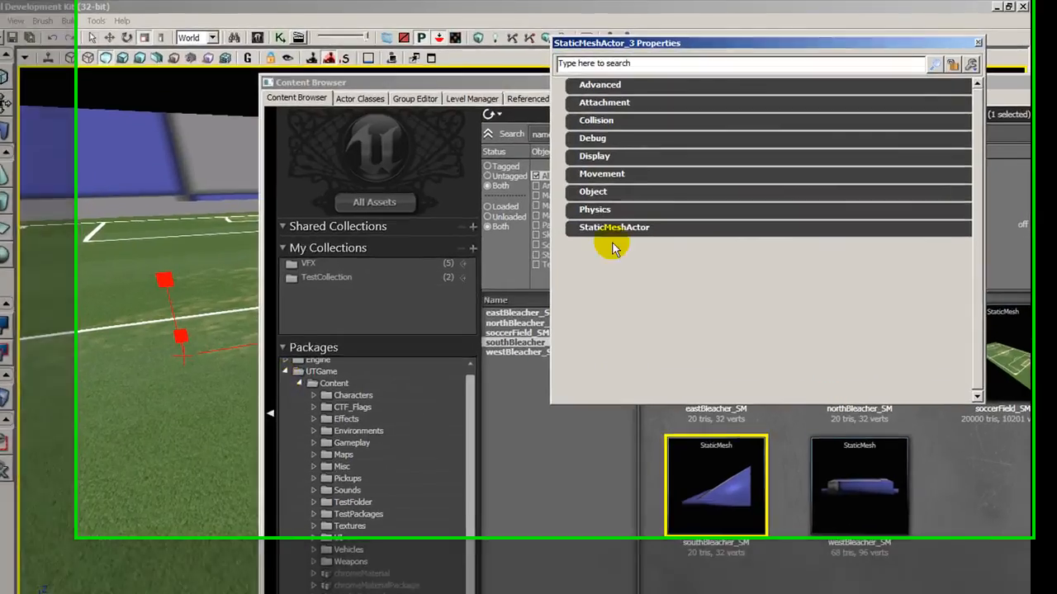
- Zero the remaining bleacher actors' Location so all four frame the field at origin
left_click(601, 173)
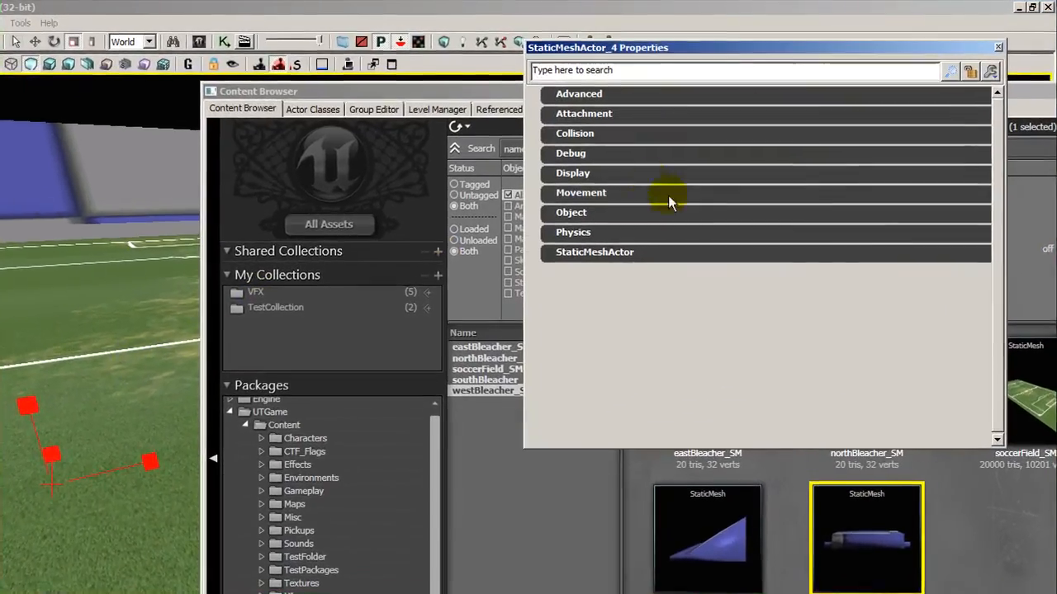
left_click(581, 192)
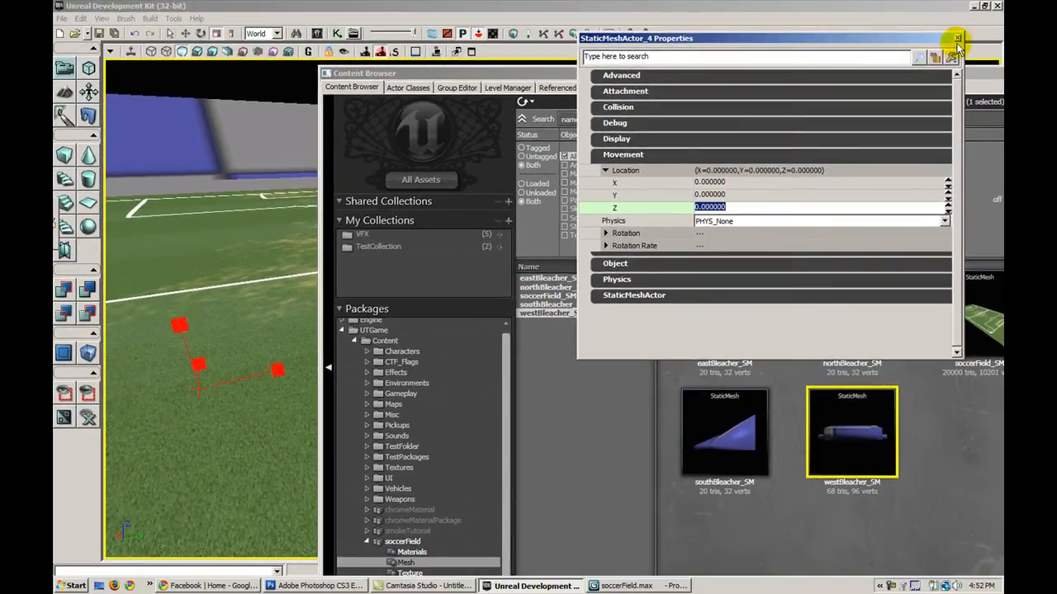
left_click(957, 38)
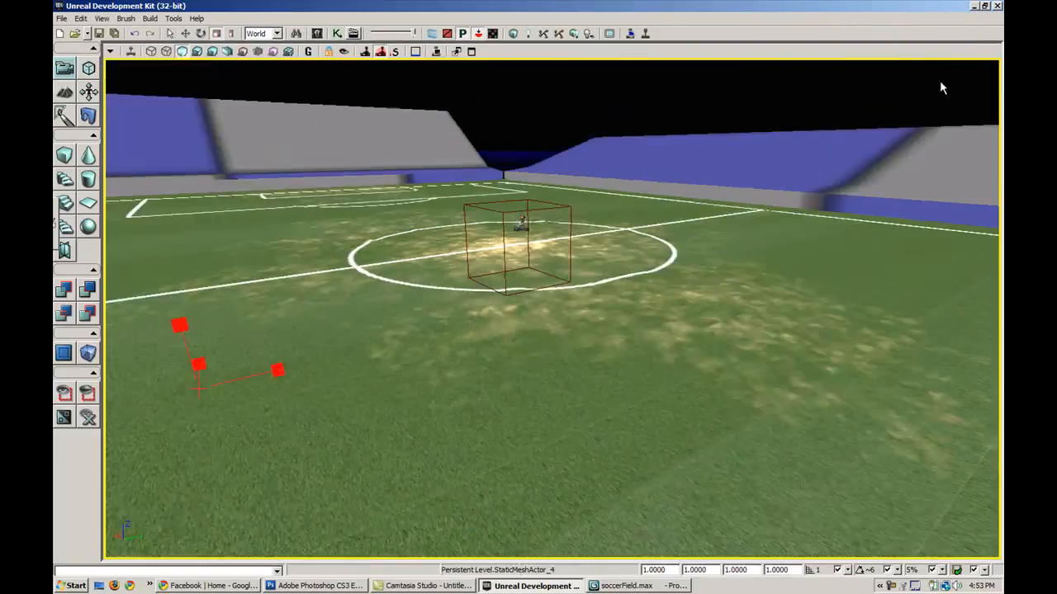